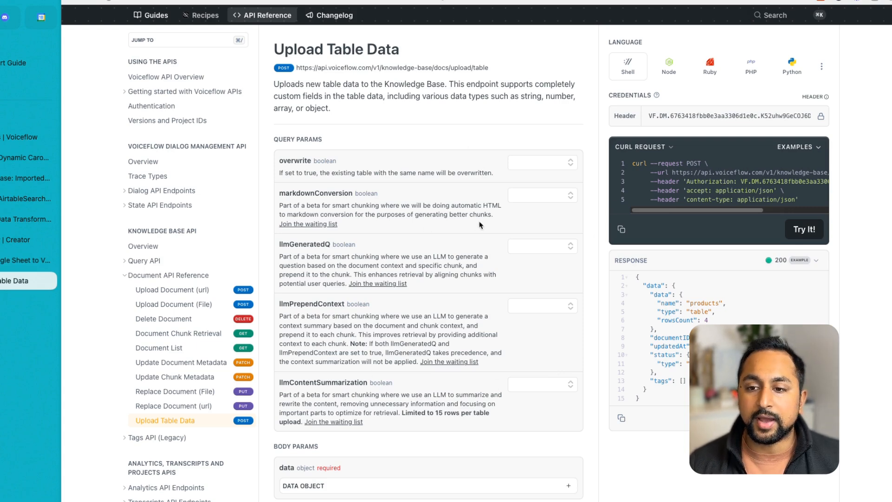
Expand the schema object in the upload body and highlight its searchableFields parameter
scroll(down, 3)
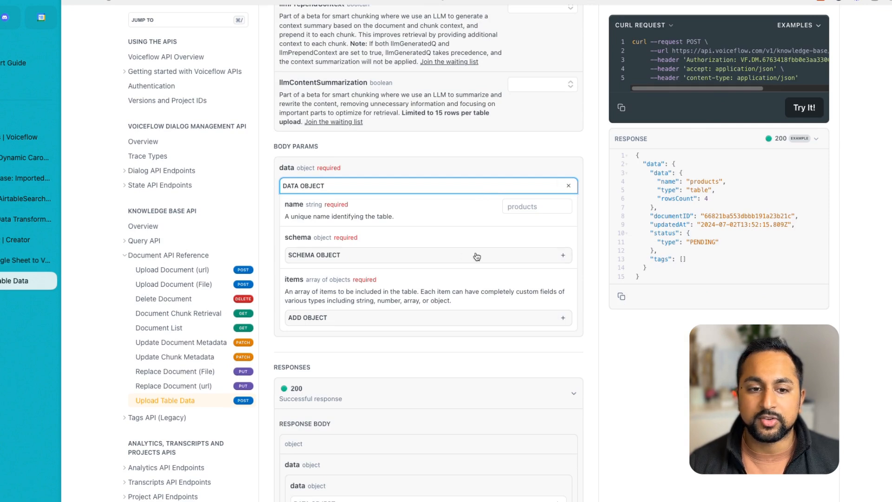
click(536, 206)
text(products)
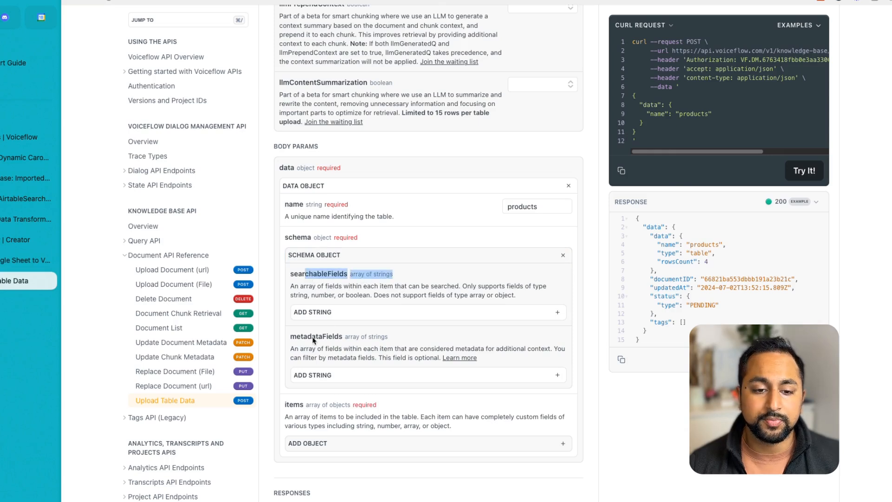
double_click(316, 336)
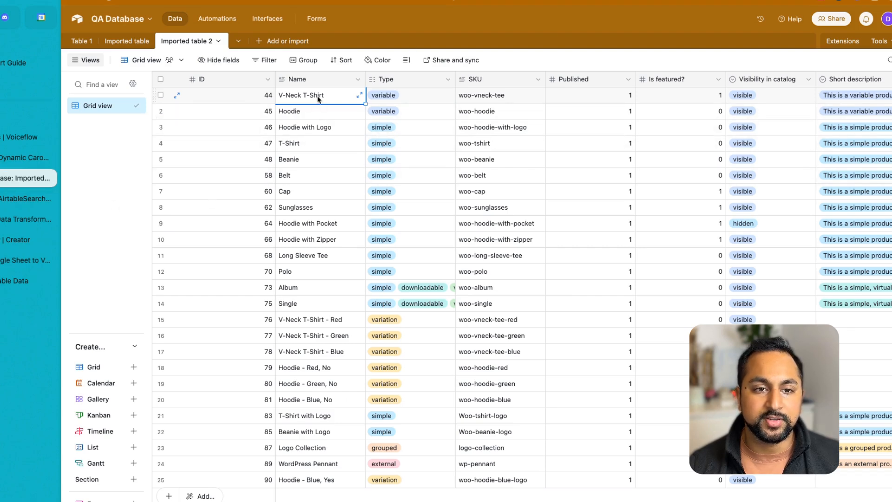
scroll(right, 3)
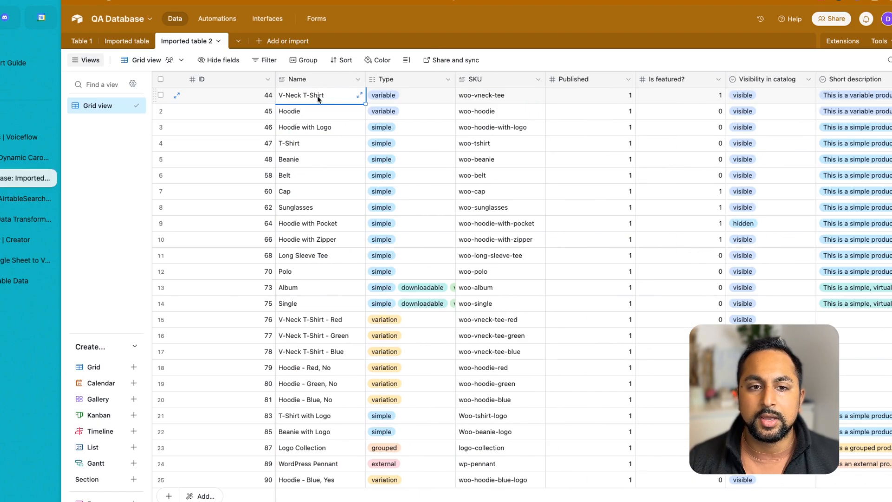
click(407, 95)
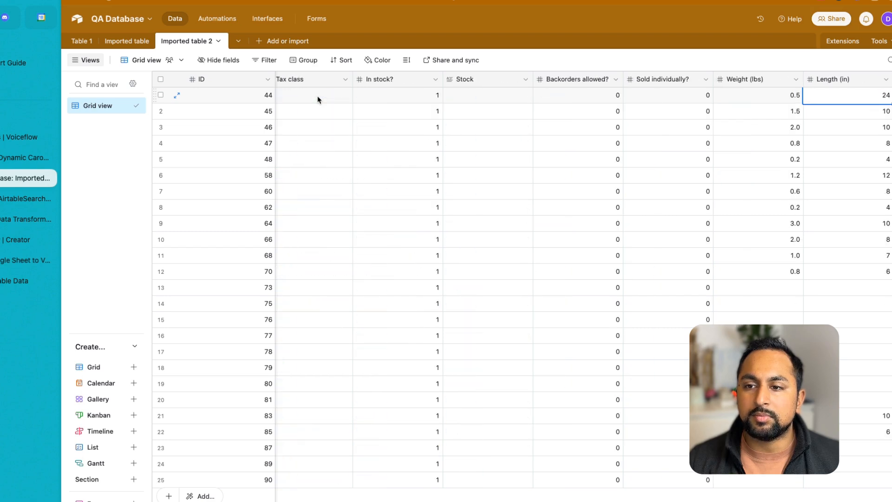
scroll(right, 3)
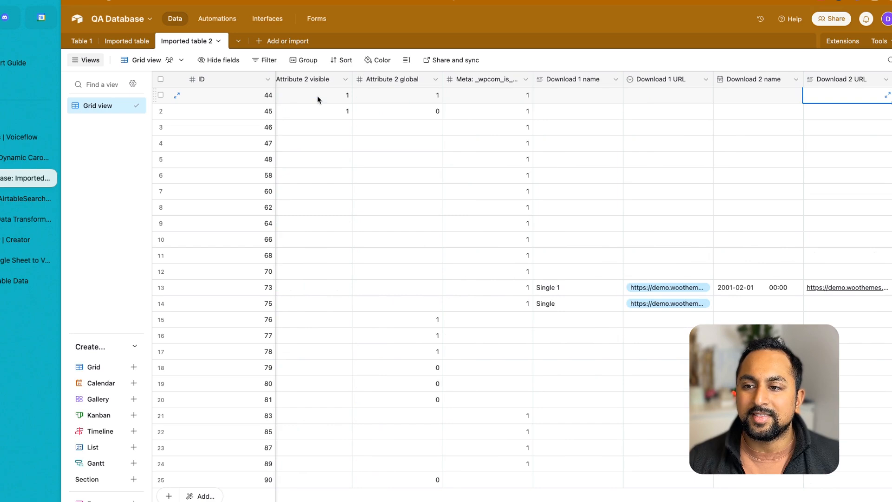
scroll(right, 3)
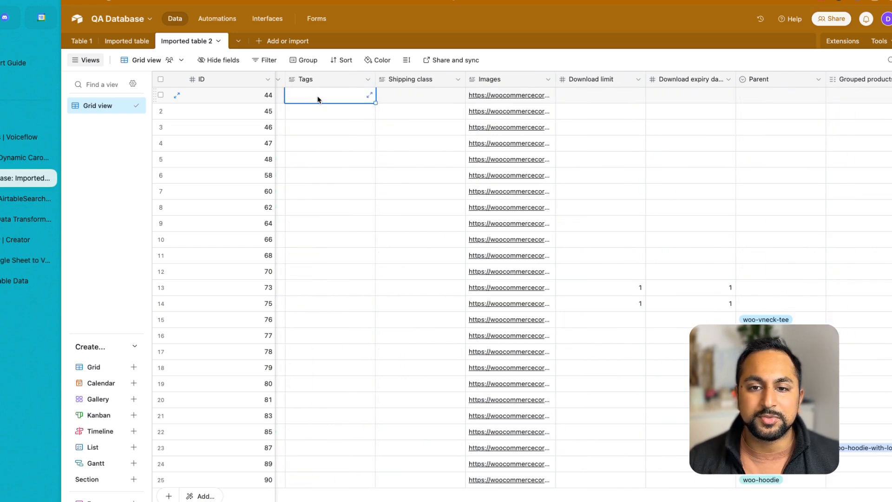
scroll(right, 3)
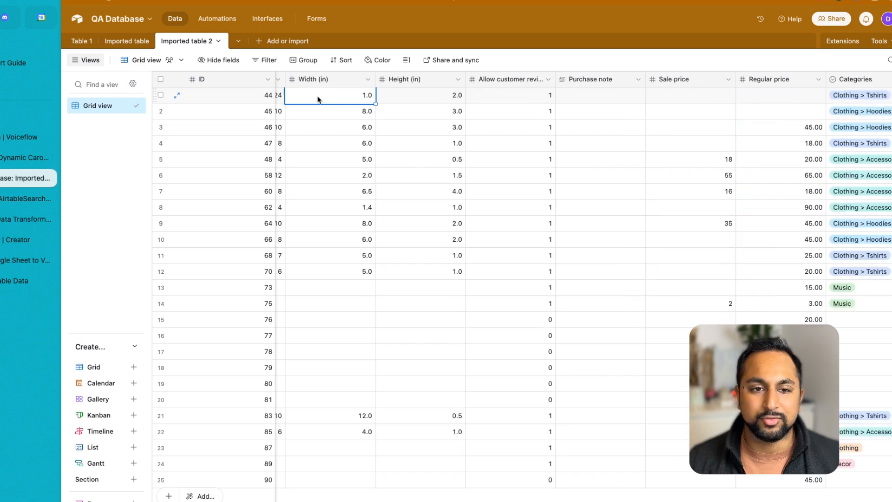
scroll(right, 3)
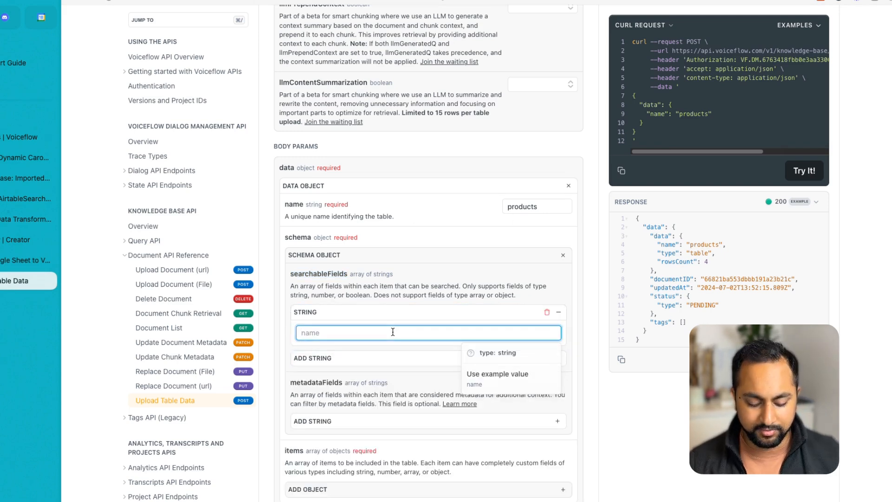
Enter description as a searchable field and sku as the metadata field
text(description)
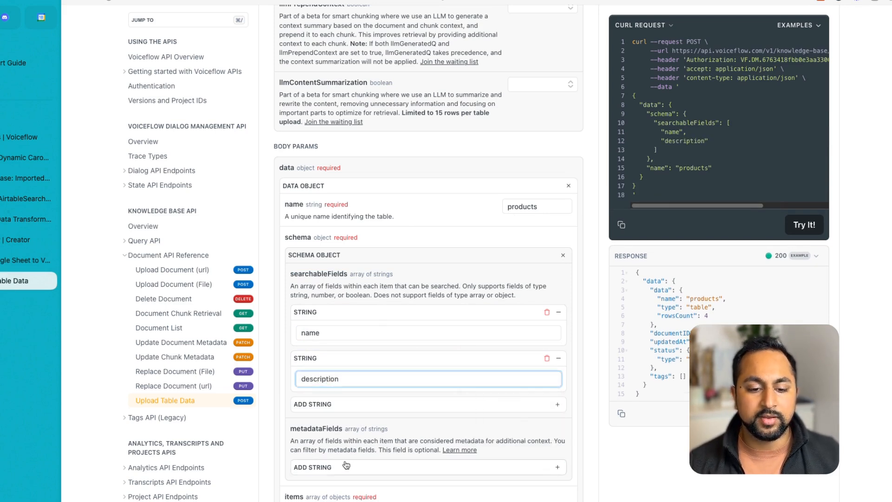
text(sku)
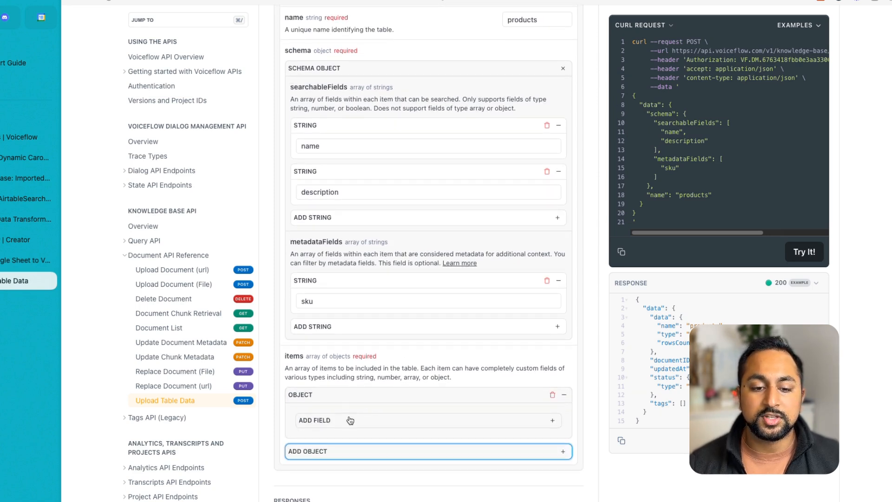
Fill the first item with name t-shirt and description 'this is a shirt'
click(315, 420)
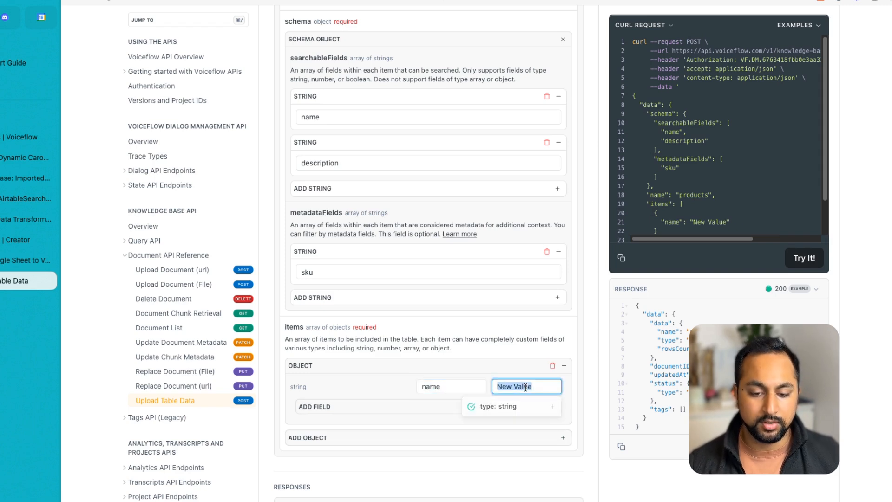
text(t-shirt)
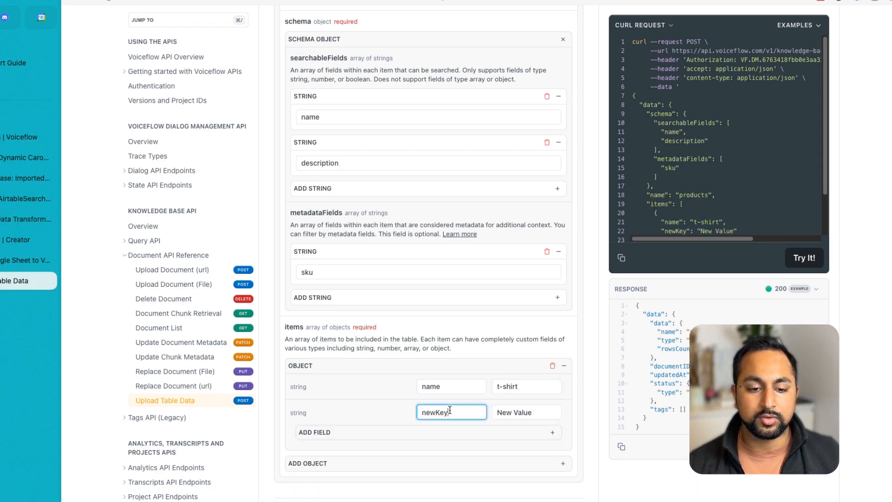
text(descrip)
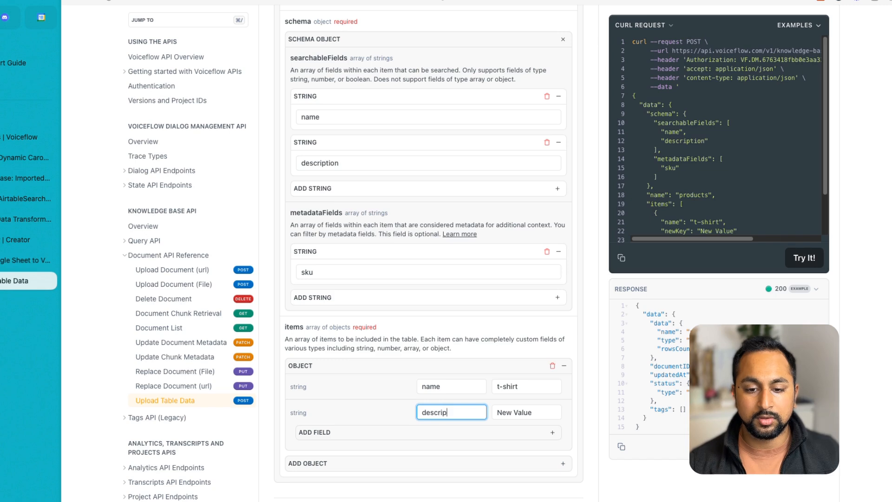
click(526, 412)
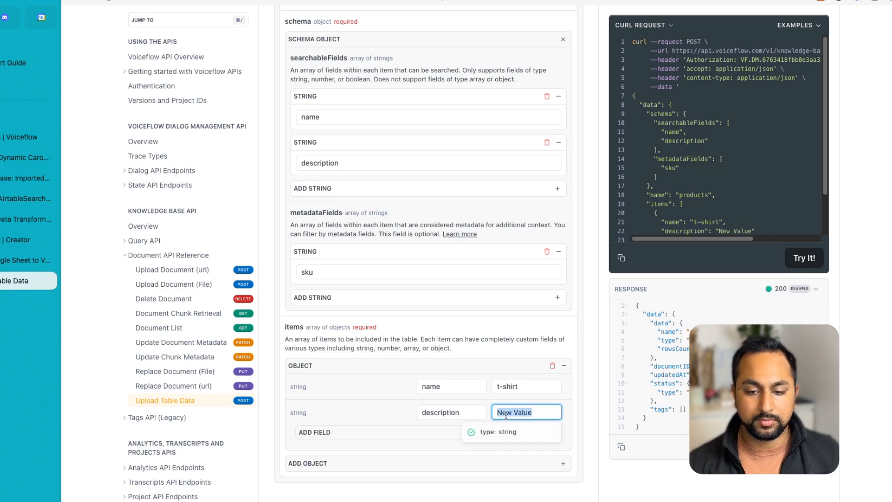
text(this is a shirt)
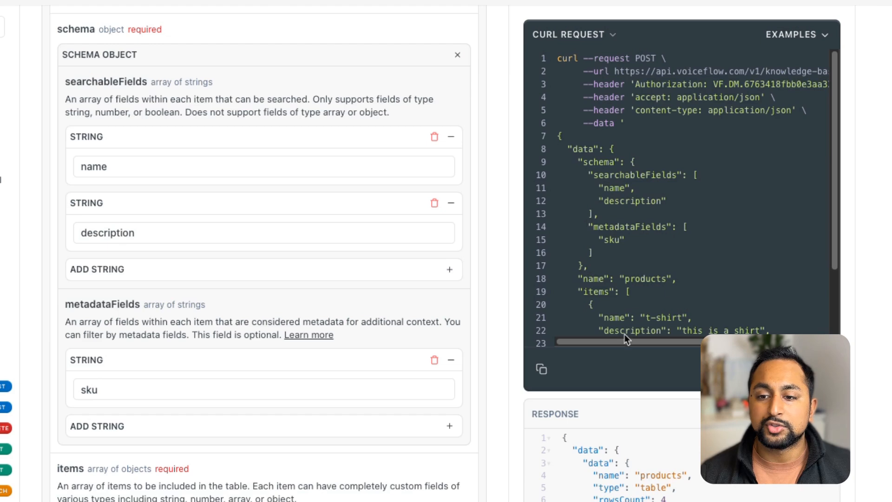
scroll(down, 3)
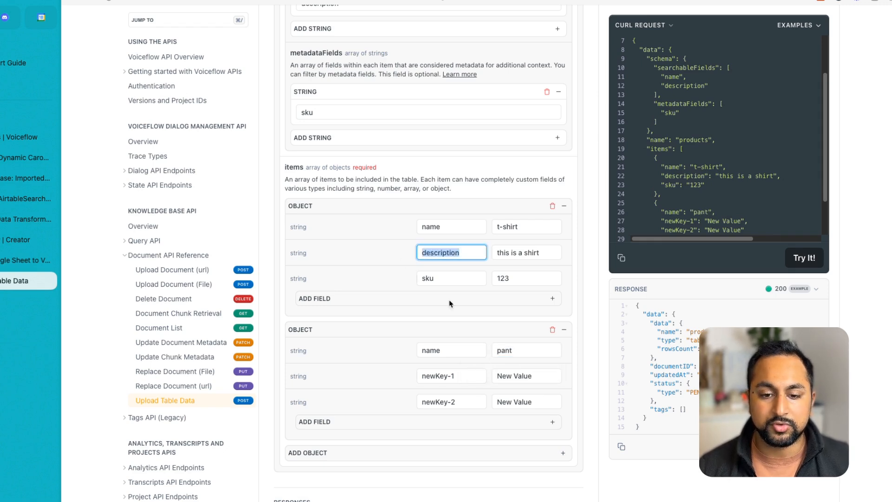
Fill the second item with its description and give the items sku values 123 and 124
click(451, 375)
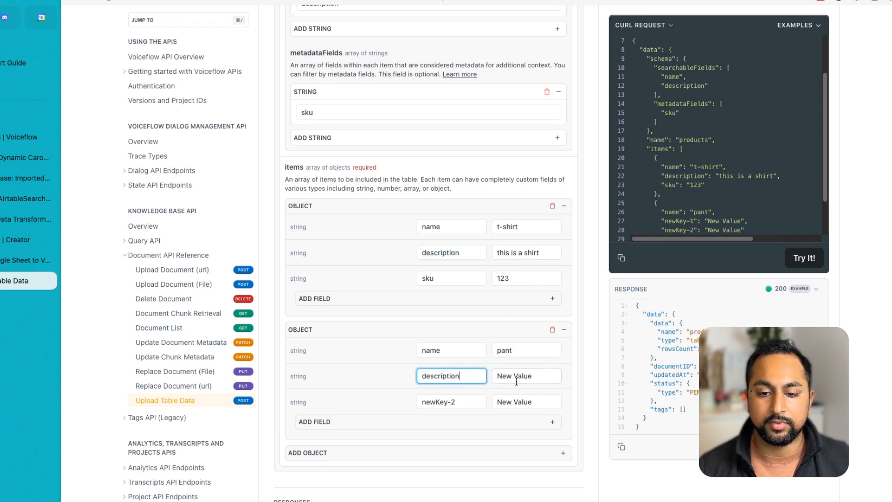
text(this is a)
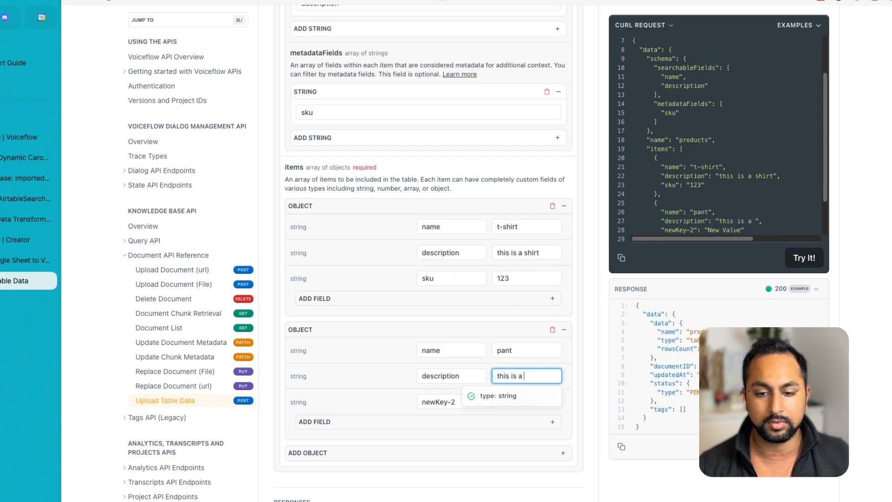
text(a)
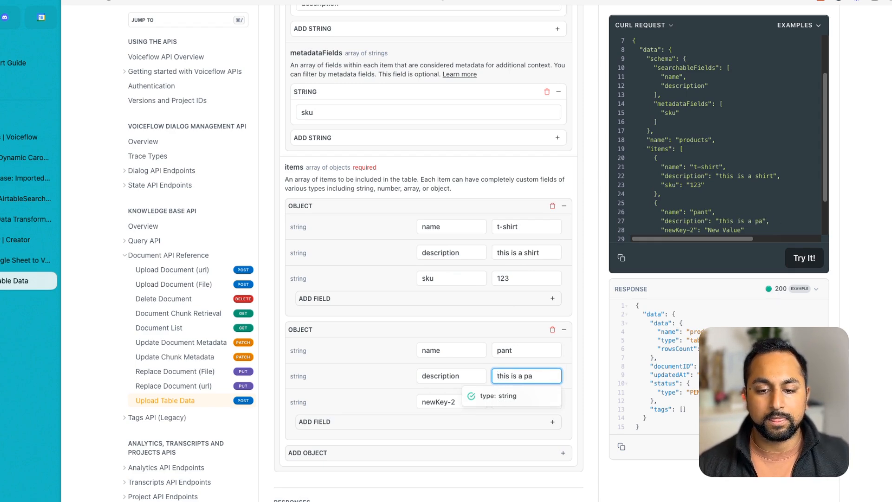
text(s)
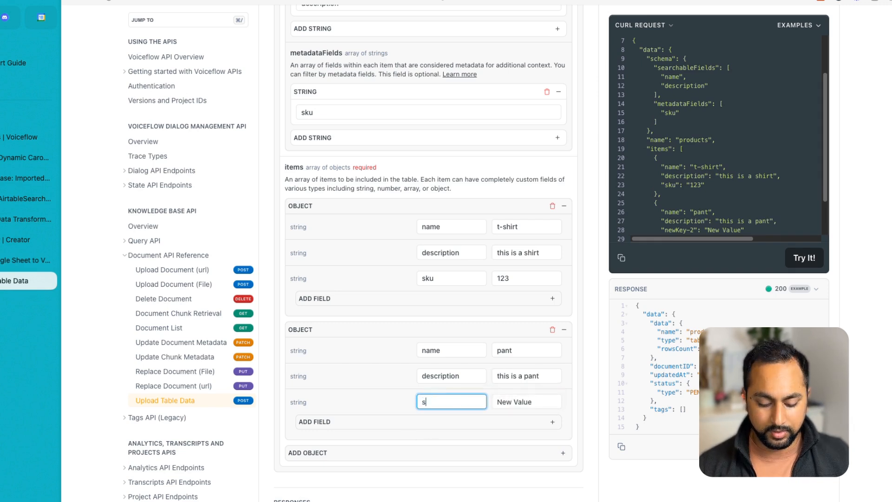
text(ku)
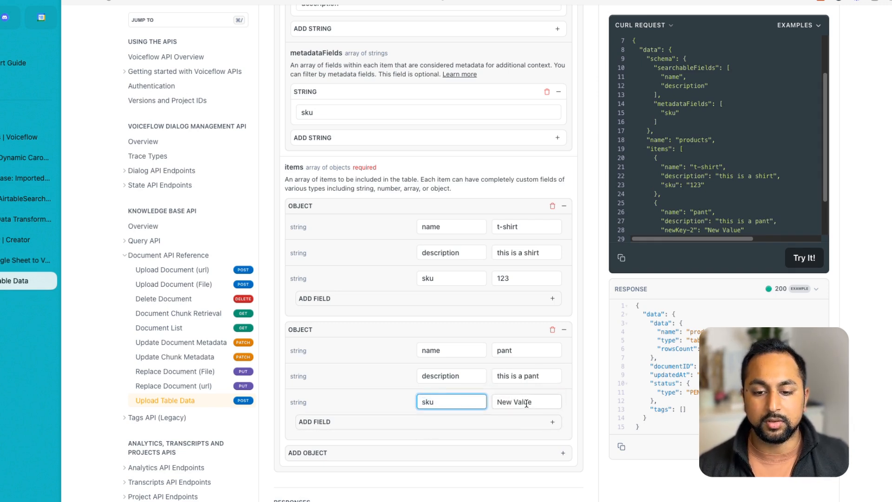
text(123)
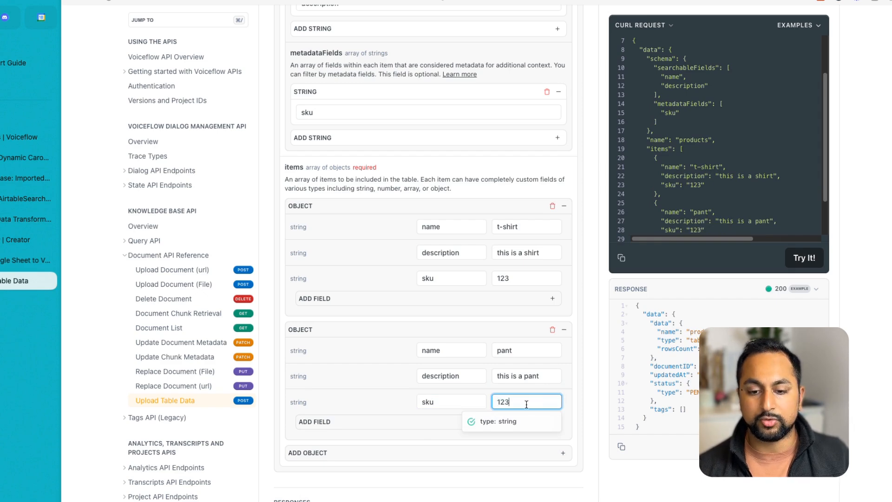
text(124)
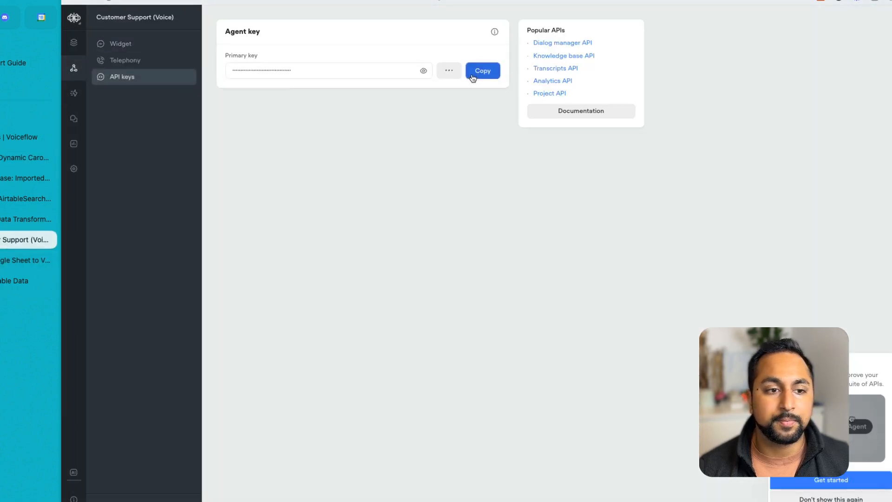
Copy the agent's API key and move down the docs to the request credentials
click(580, 111)
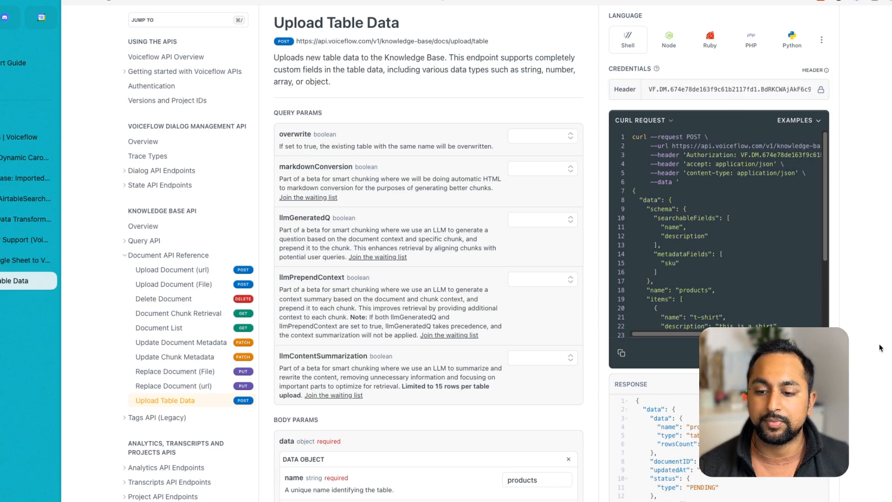
scroll(down, 3)
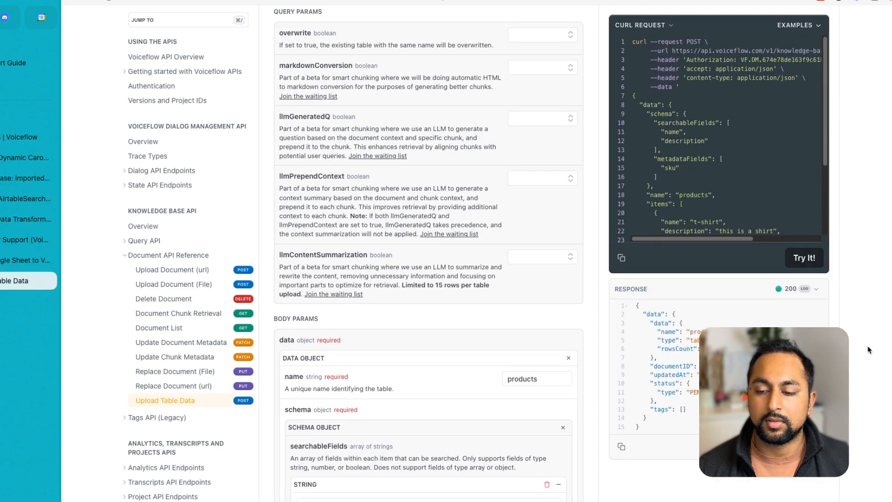
scroll(down, 3)
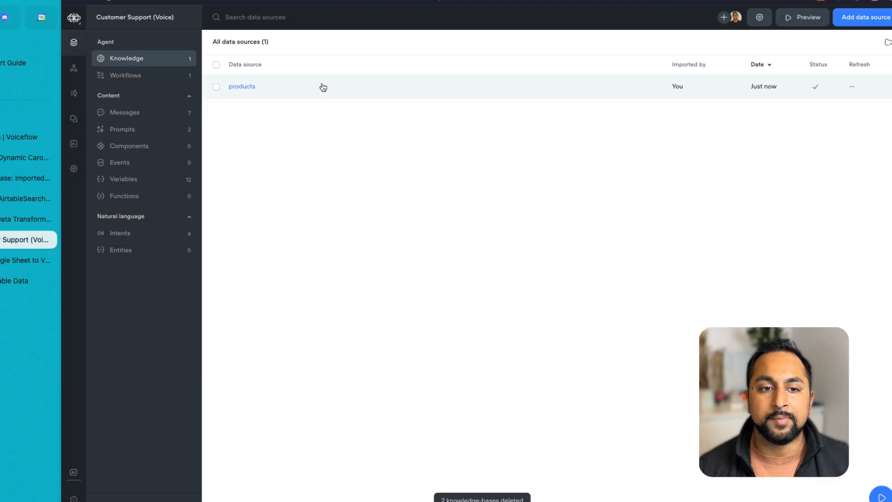
Show the products data source's details with its t-shirt and pant chunks
click(242, 85)
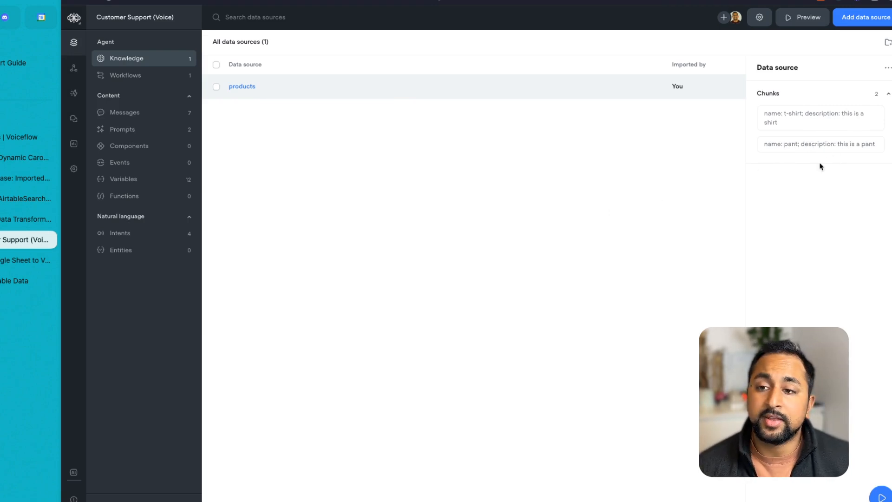
mouse_move(587, 193)
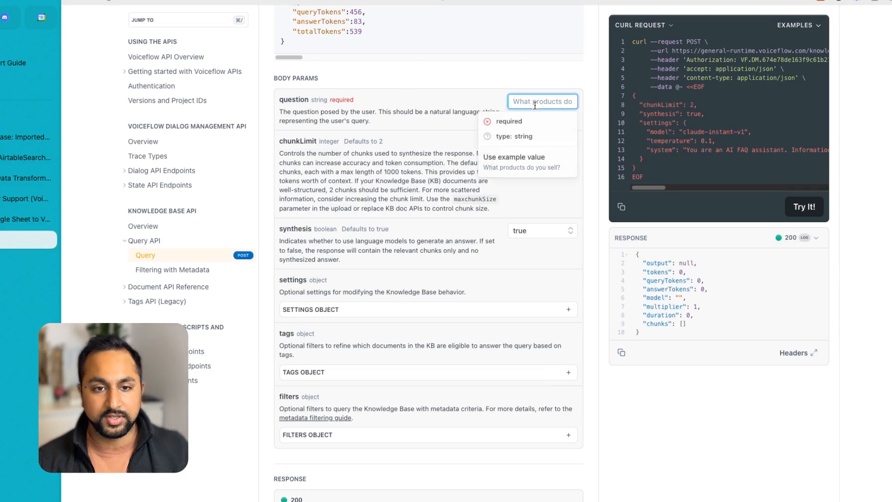
Run a knowledge base query asking 'whats pant' and limit the result to 1 chunk
text(whats pants do you have)
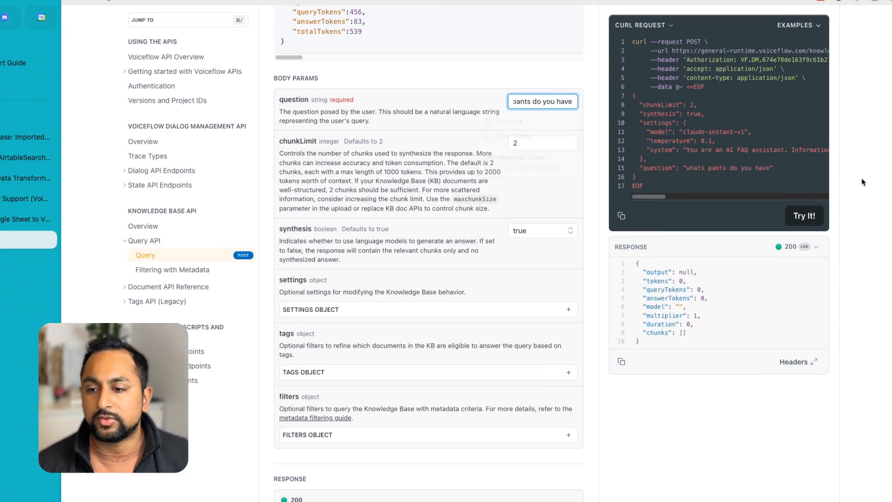
click(803, 215)
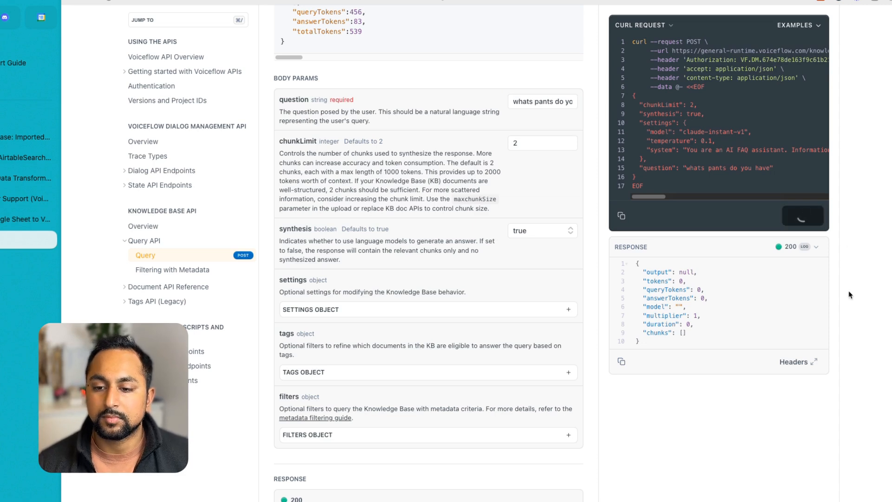
click(803, 215)
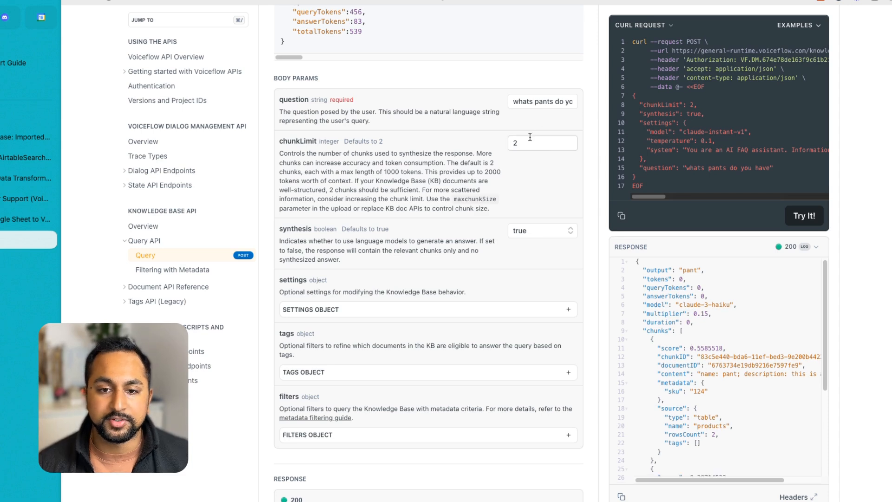
text(1)
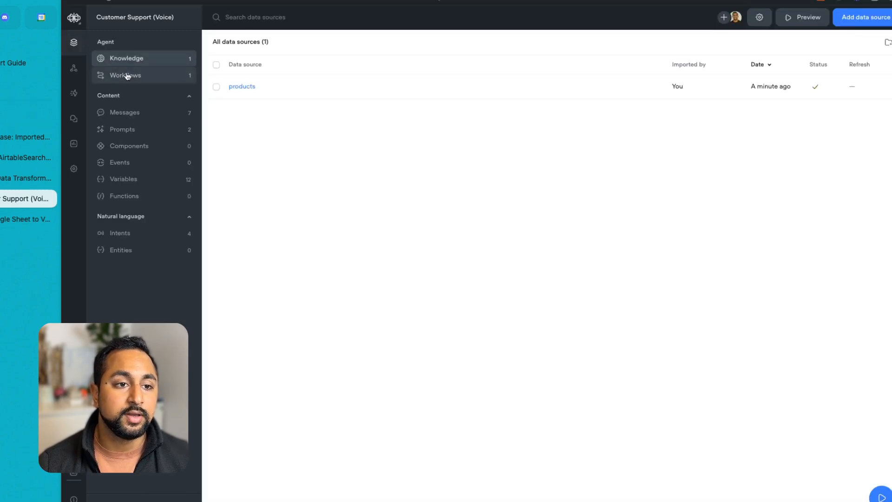
Go to the Customer Support workflow canvas and add a function step
click(125, 74)
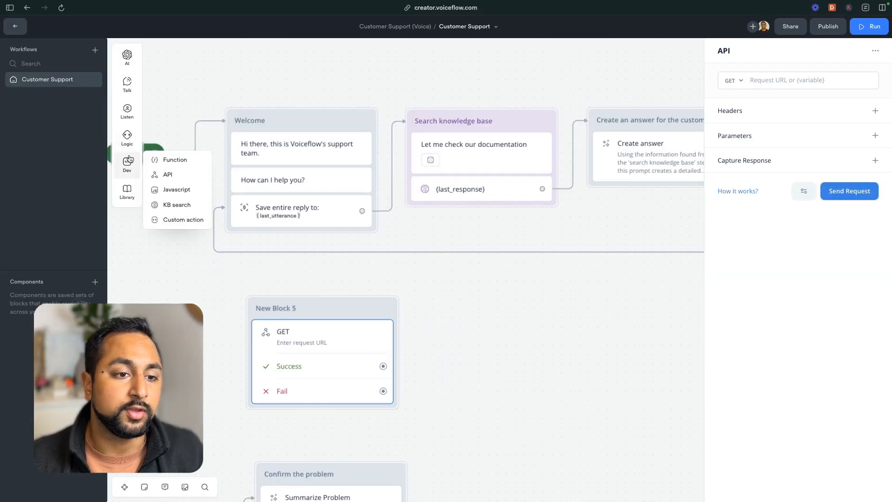
click(175, 160)
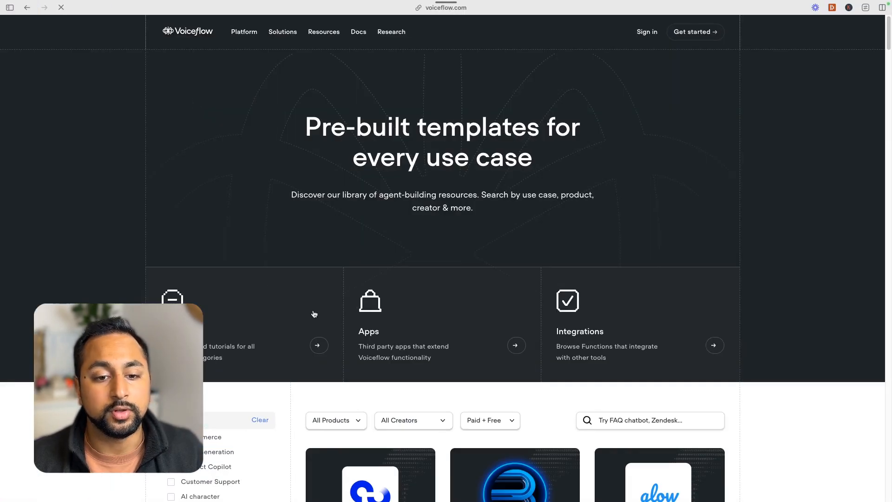
Search the marketplace listings for 'carou' and pick the Shopify dynamic carousel function
scroll(down, 3)
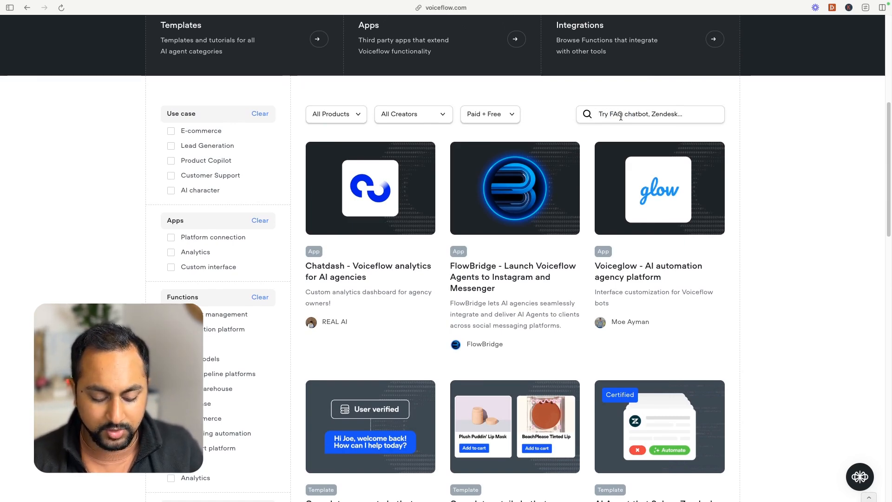
text(carou)
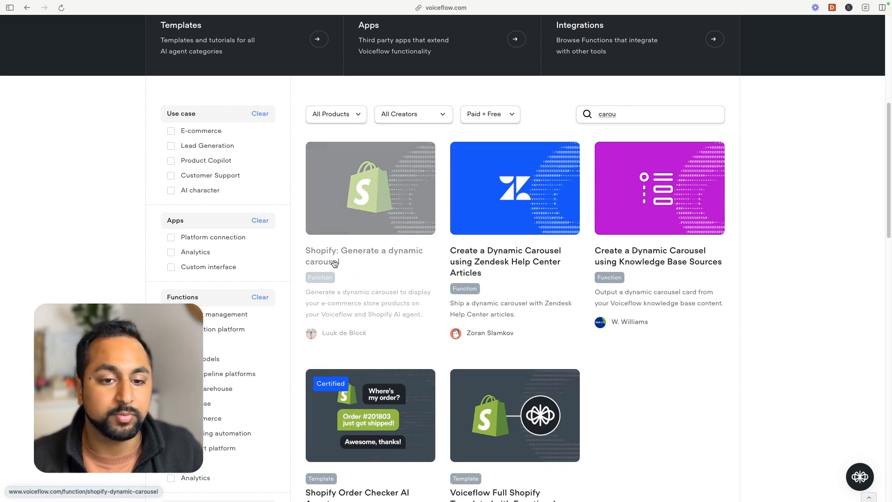
click(9, 12)
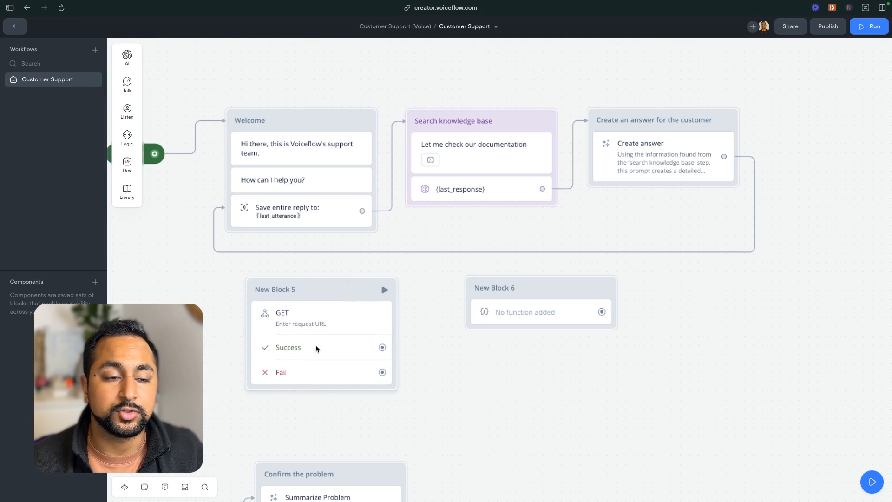
mouse_move(379, 321)
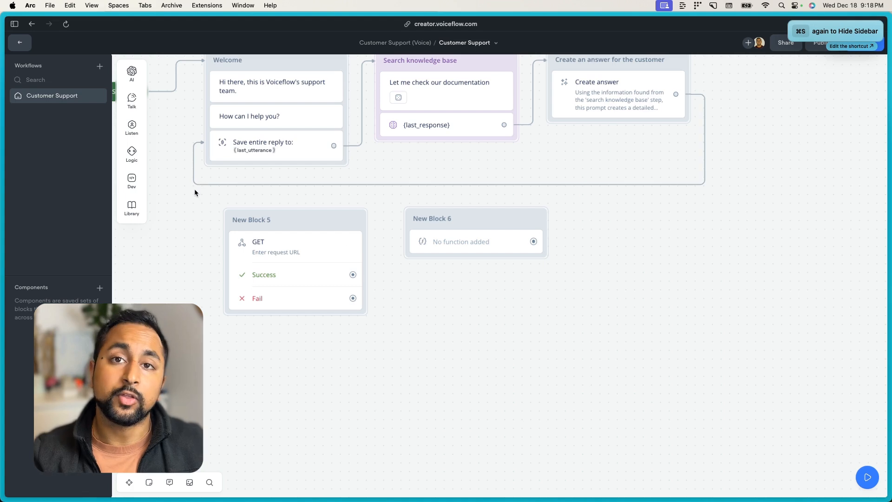
click(131, 181)
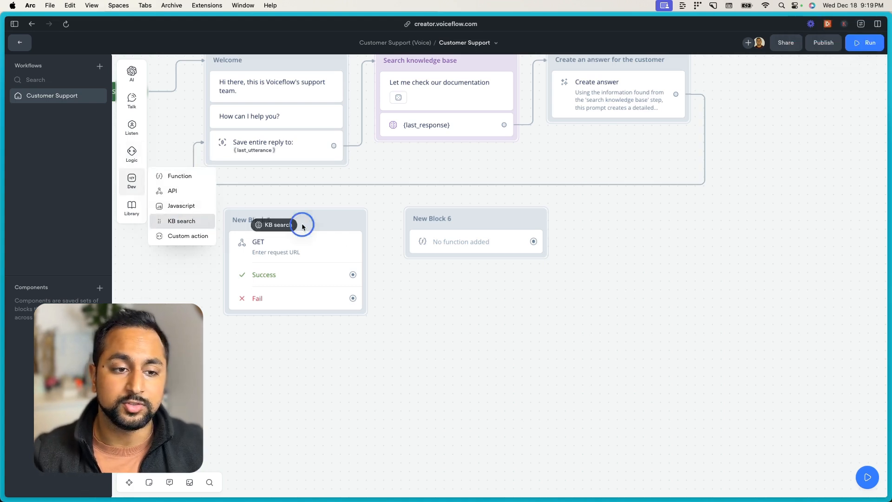
click(181, 221)
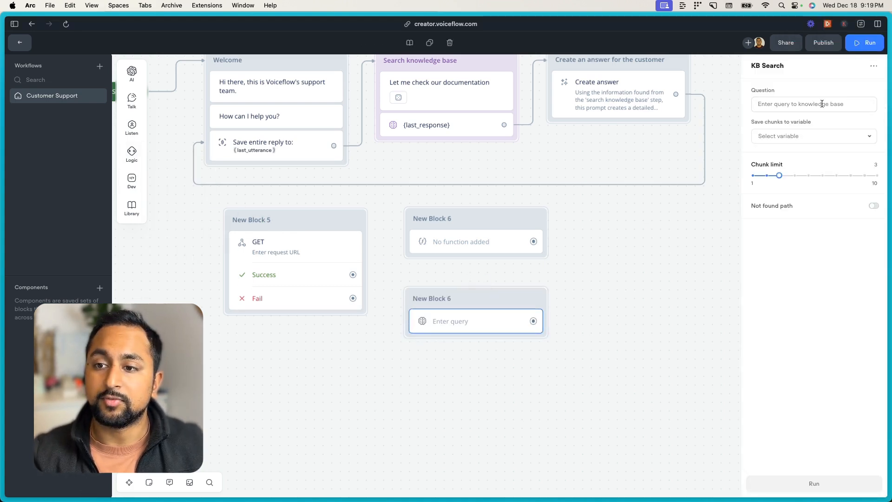
text(what pa)
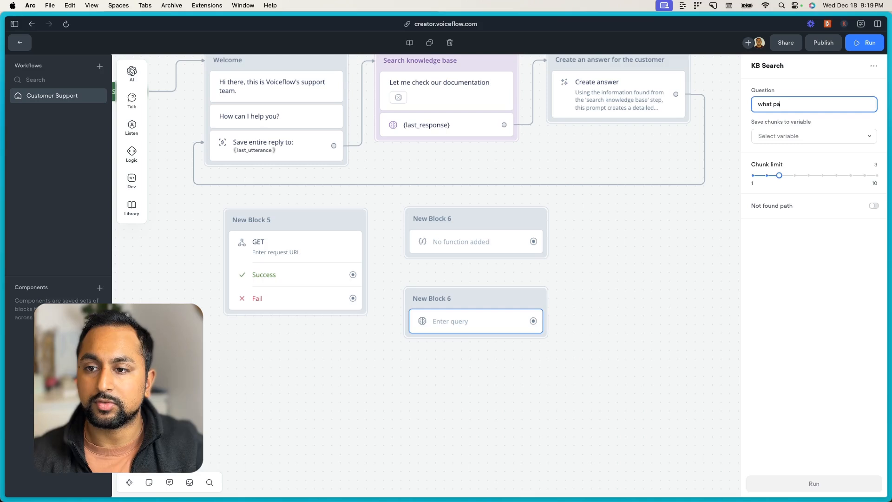
click(813, 136)
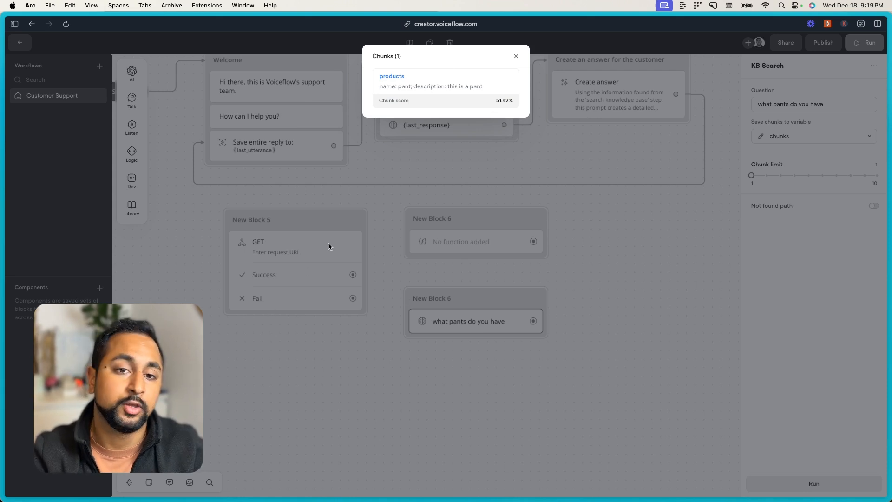
mouse_move(294, 212)
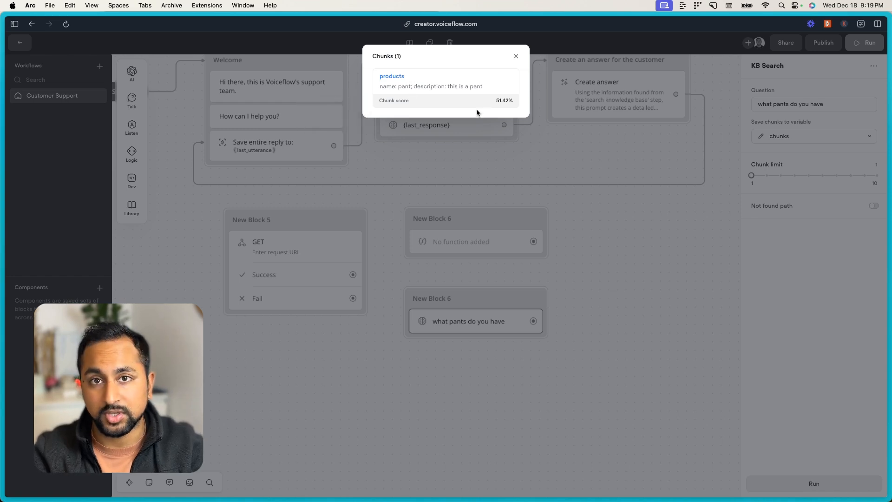
mouse_move(517, 329)
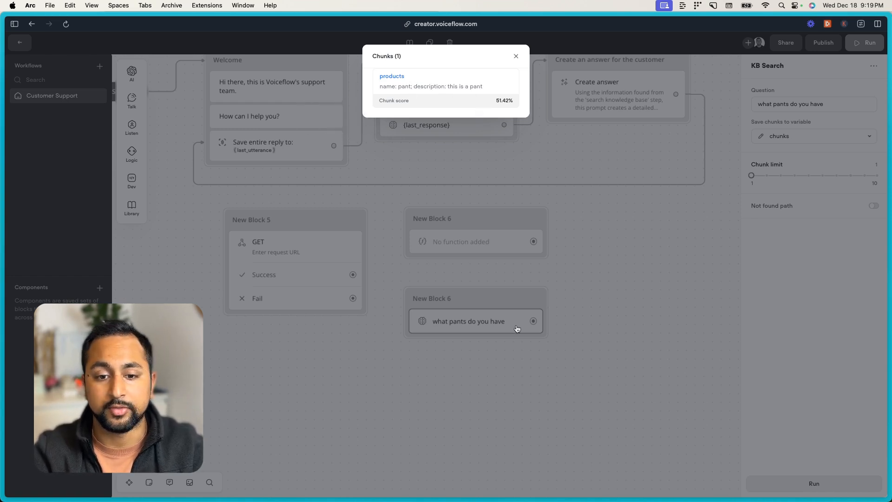
click(515, 56)
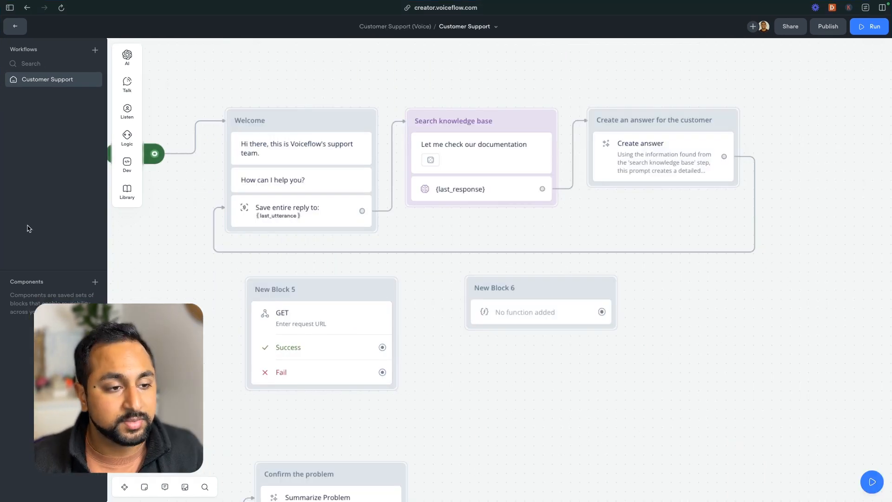
Return to the agent's knowledge base and inspect the products data source's two chunks
click(14, 26)
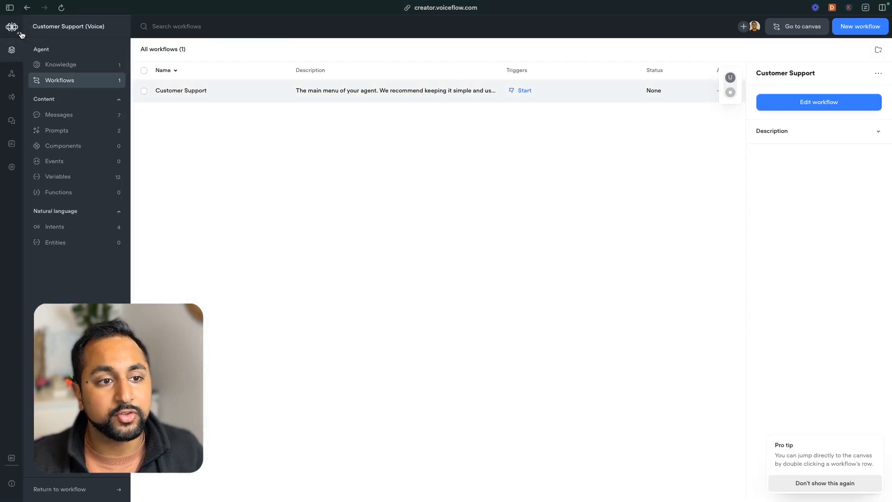
click(61, 64)
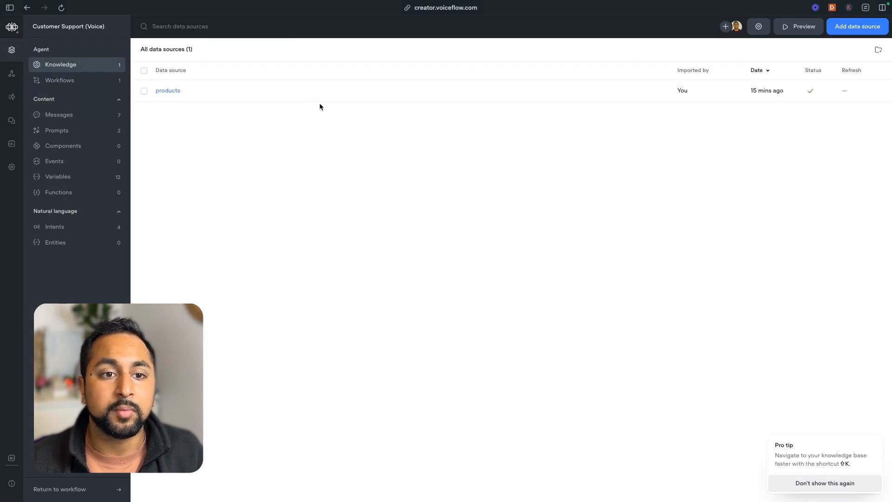
click(167, 90)
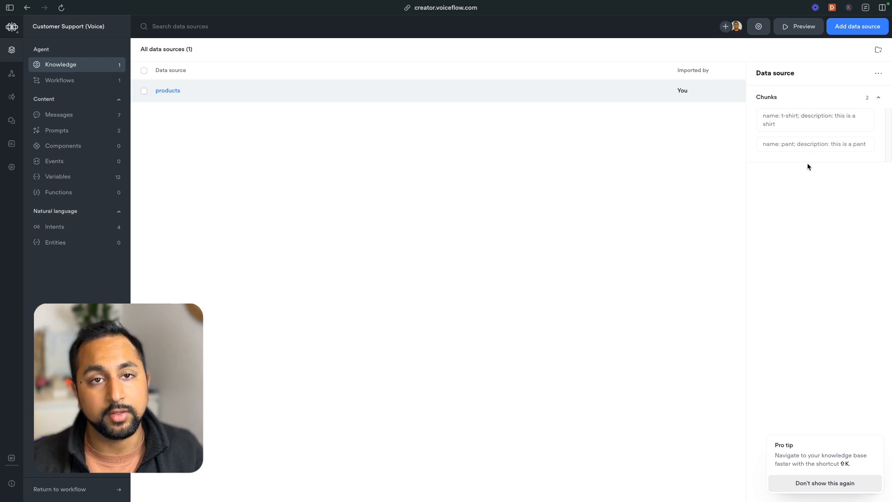
mouse_move(212, 195)
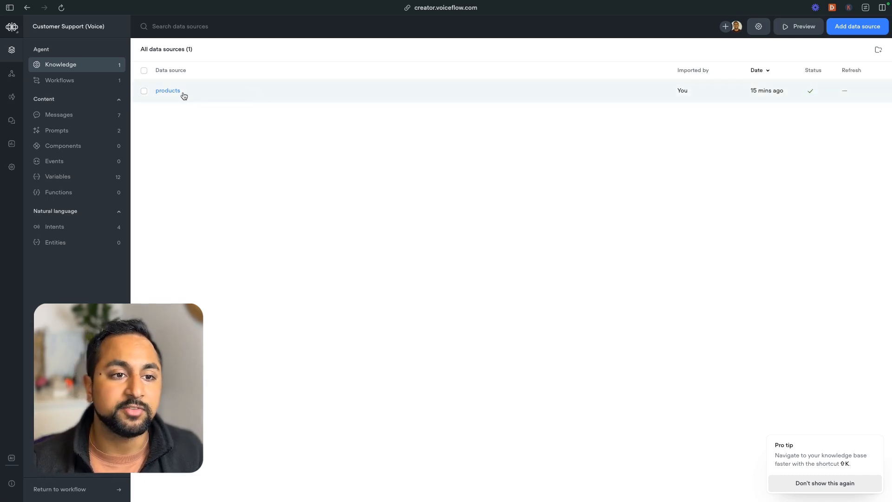
mouse_move(277, 239)
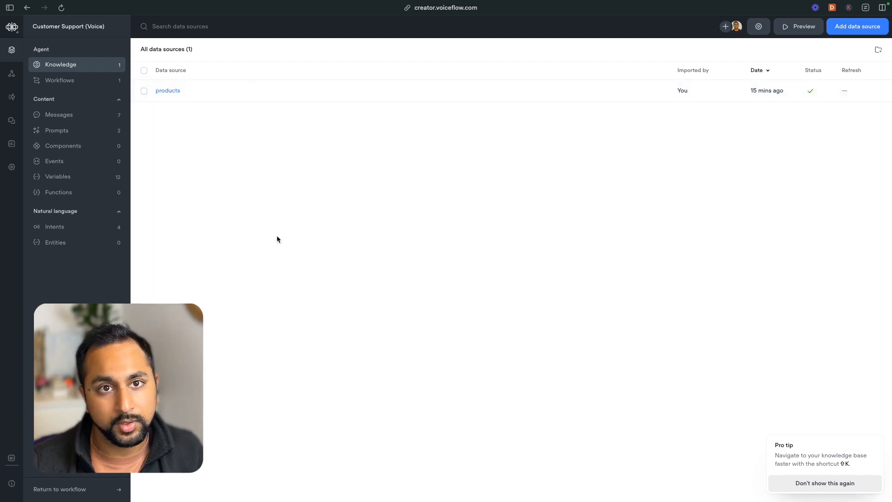
click(167, 91)
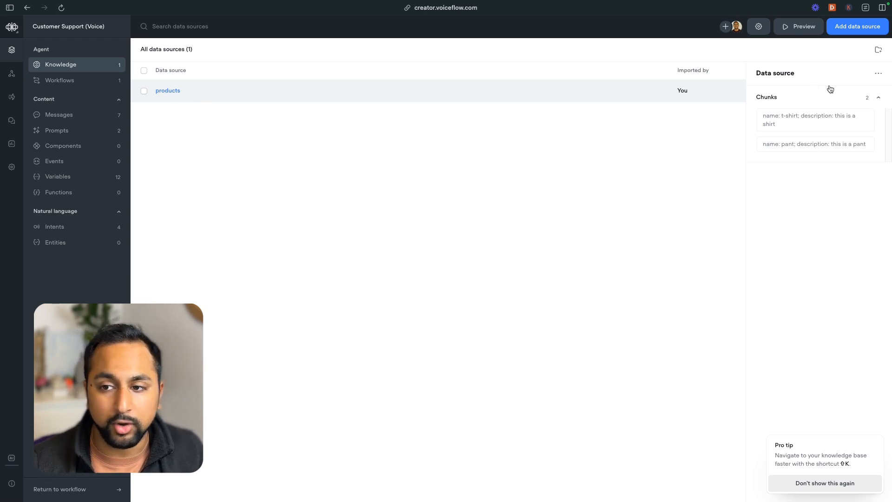
mouse_move(797, 123)
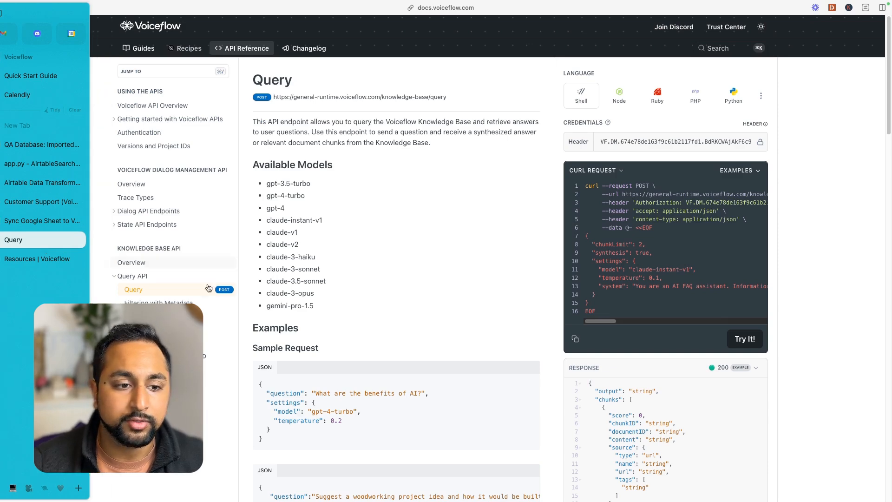
Switch to the 'Sync Google Sheet to Voiceflow' Zapier automation tab
click(155, 290)
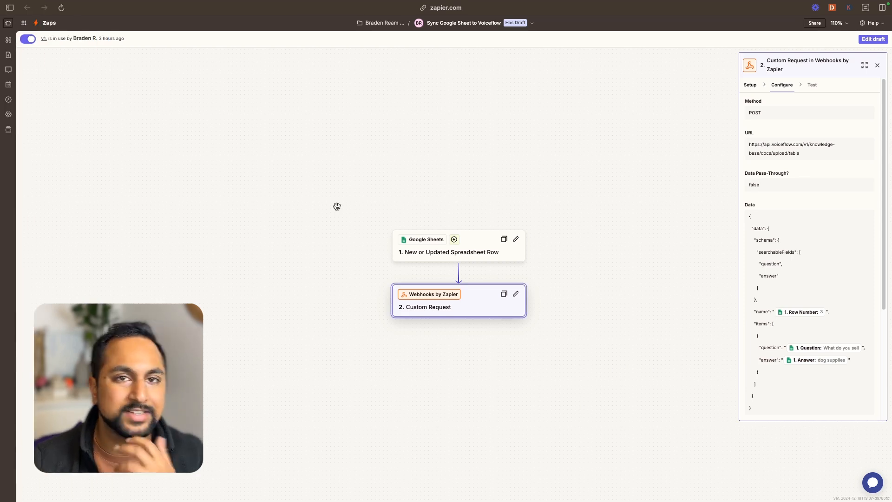
Review the Custom Request step's Configure settings and select the Voiceflow table upload URL
drag(337, 206, 607, 301)
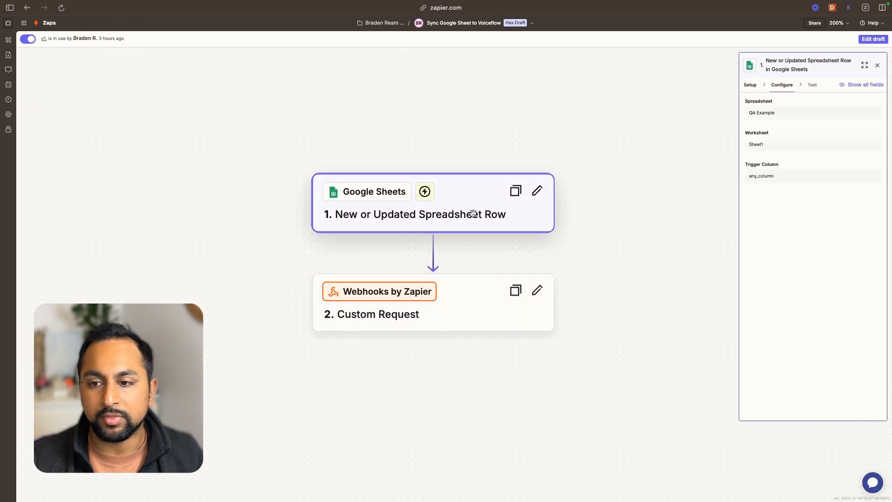
mouse_move(460, 204)
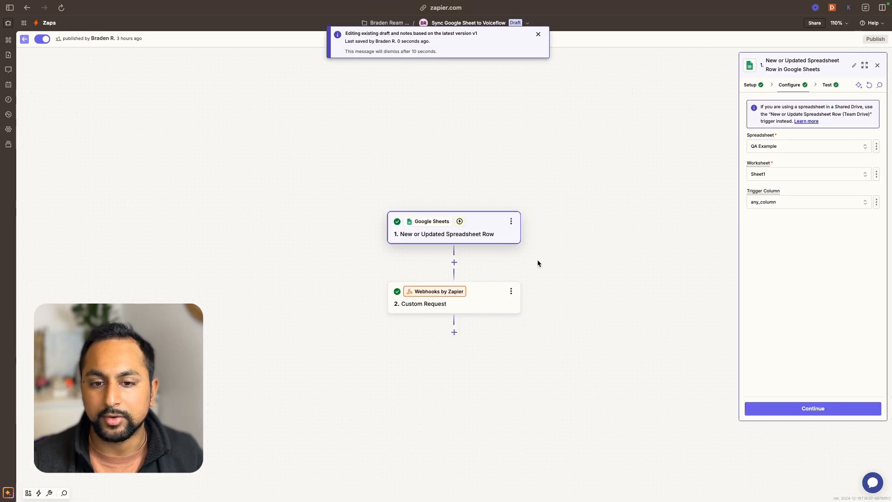
click(837, 22)
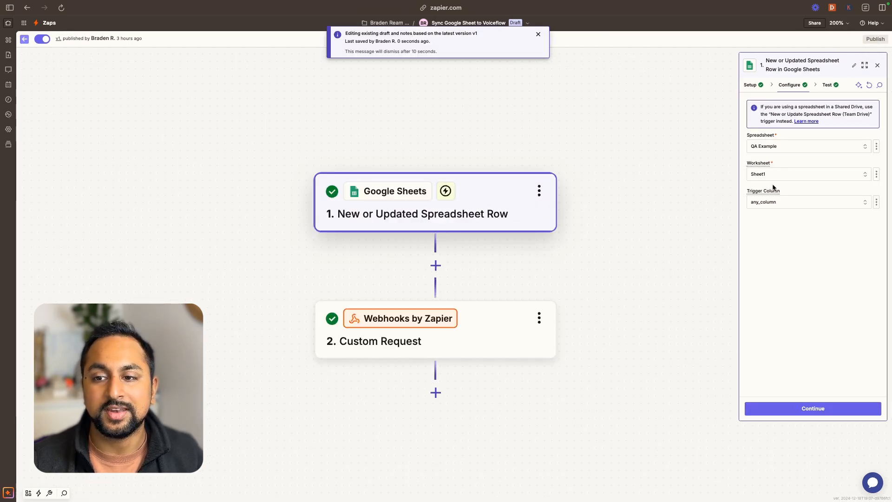
click(751, 85)
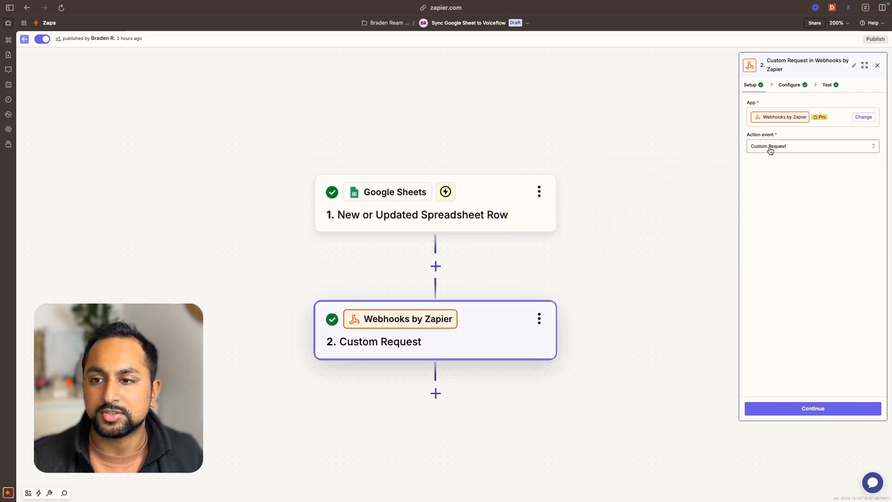
click(790, 85)
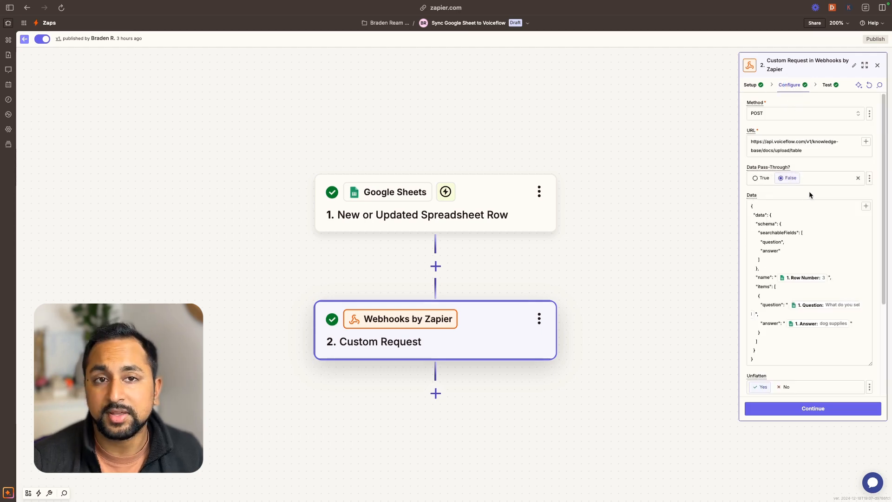
triple_click(802, 146)
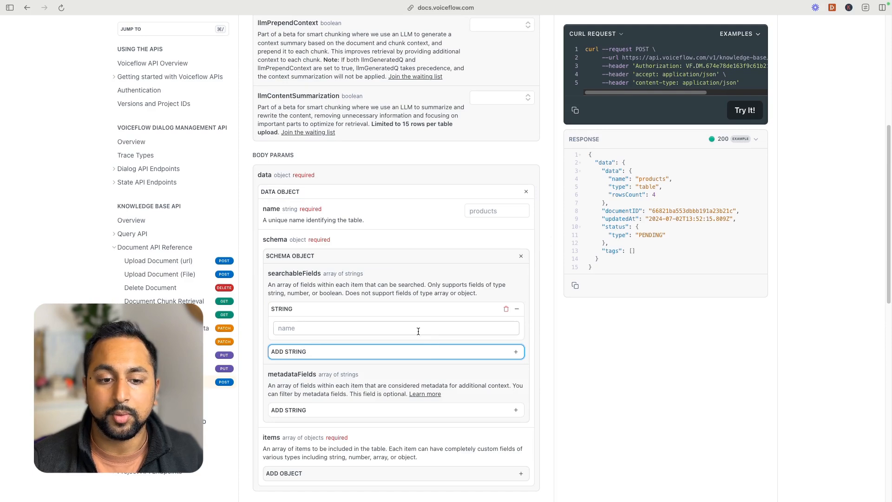
Enter 'question' and 'answer' as the searchableFields strings in the example upload request
click(396, 328)
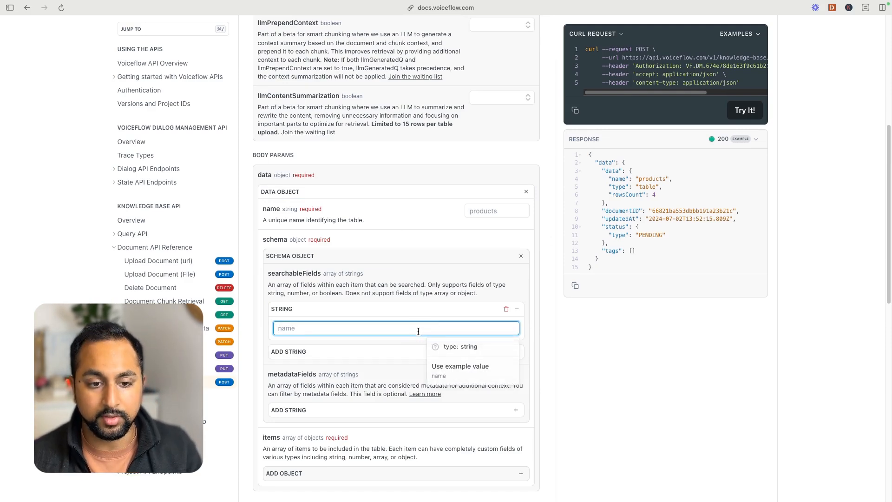
text(question)
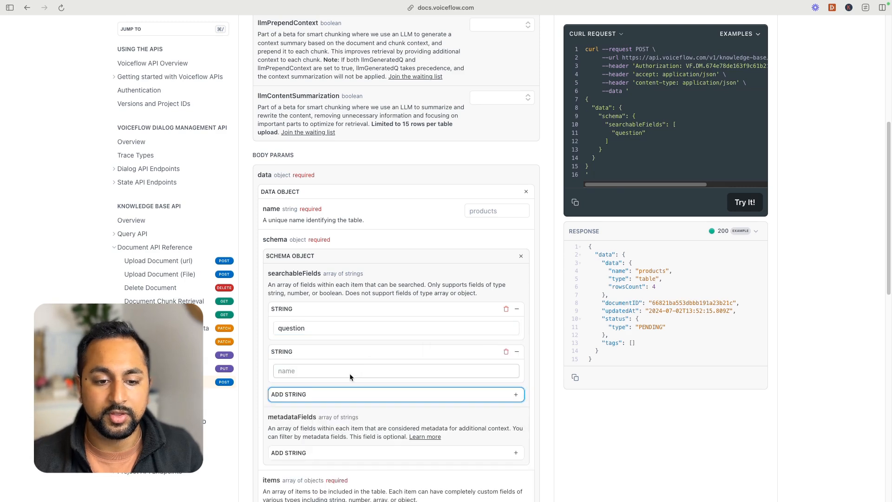
text(answer)
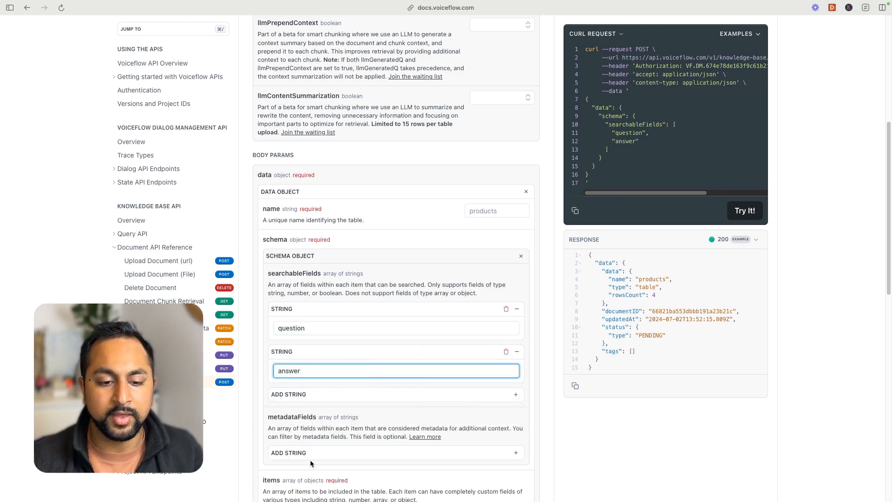
scroll(down, 3)
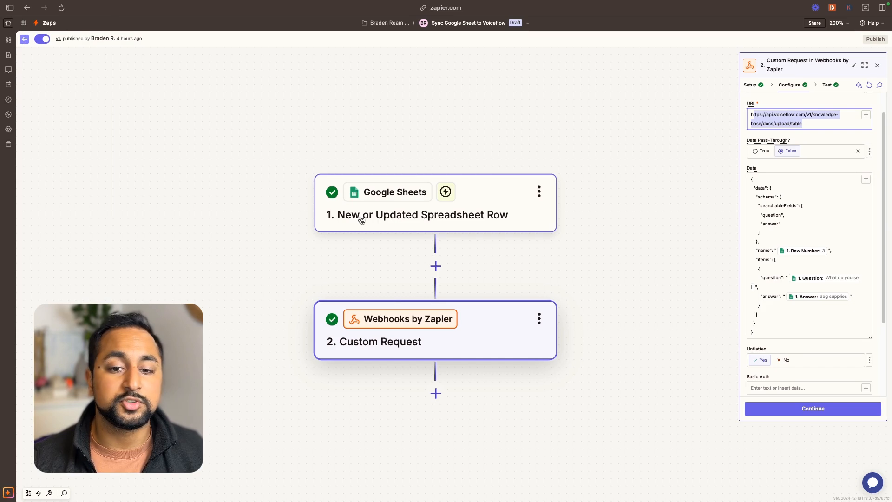
mouse_move(528, 275)
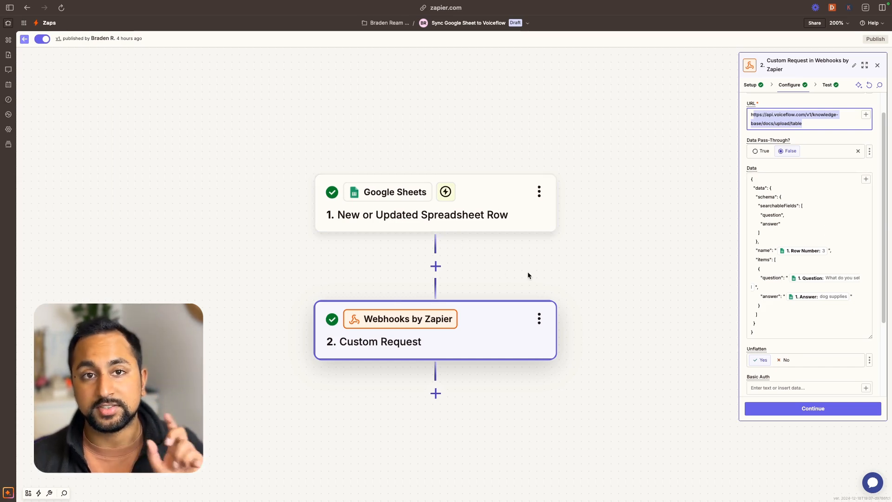
Scroll past the request's Data and Headers and continue to the Test tab
scroll(down, 3)
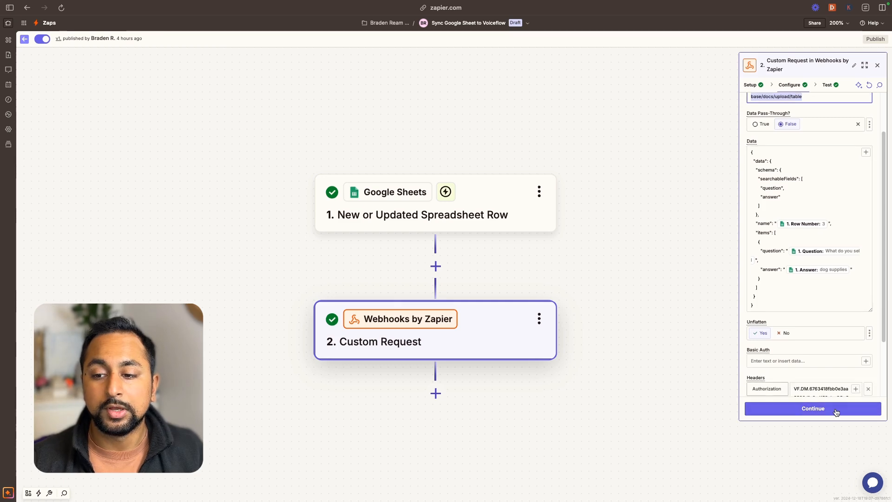
click(812, 408)
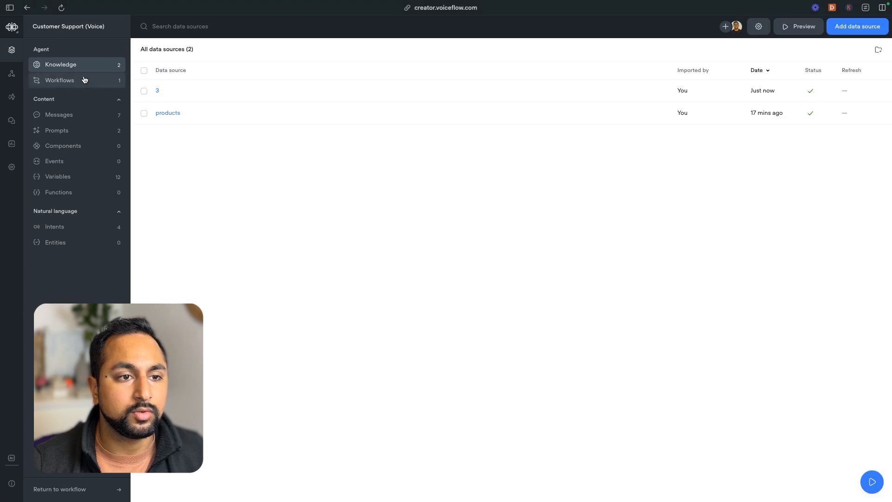
click(158, 90)
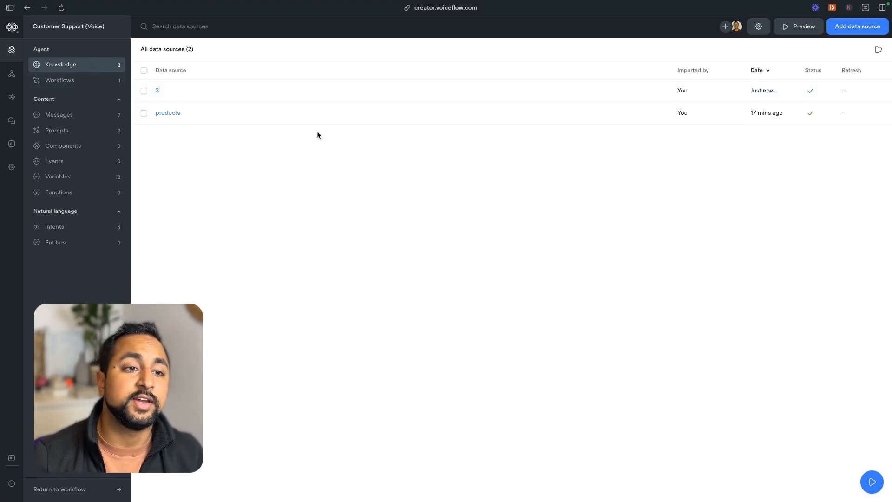
mouse_move(237, 98)
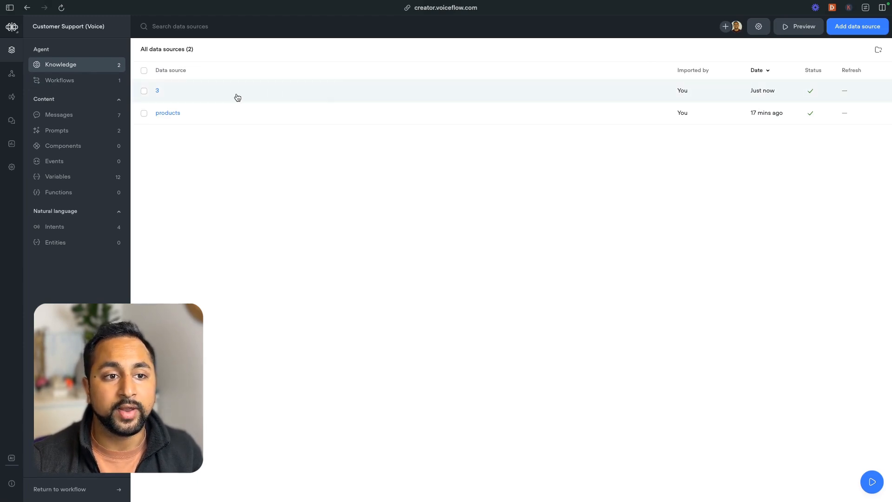
mouse_move(381, 234)
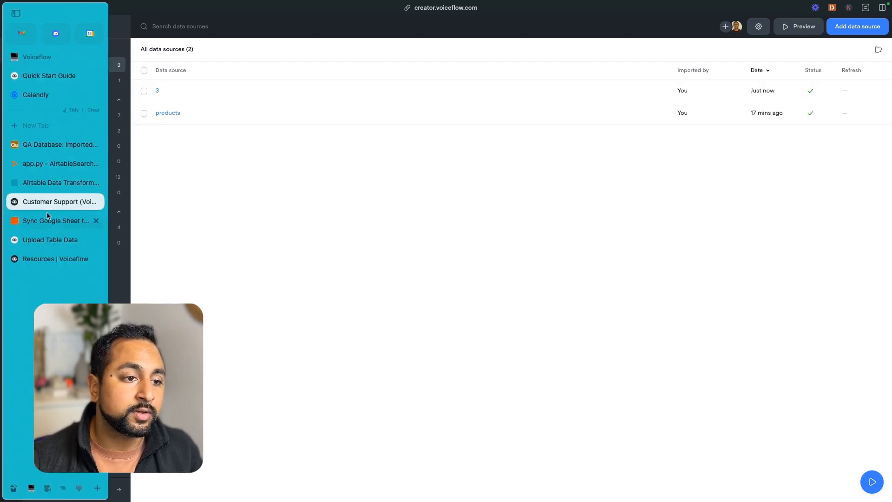
Return to Zapier and view the Custom Request test's Data out showing table 3 pending
click(55, 221)
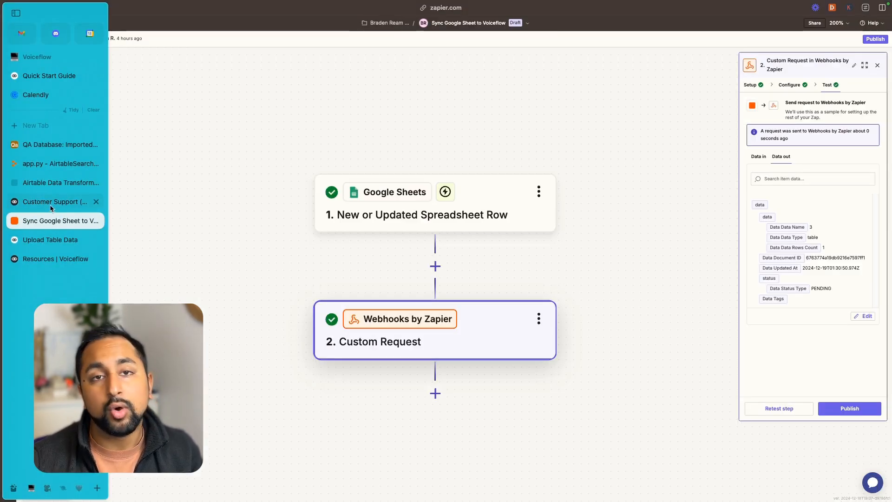
mouse_move(61, 183)
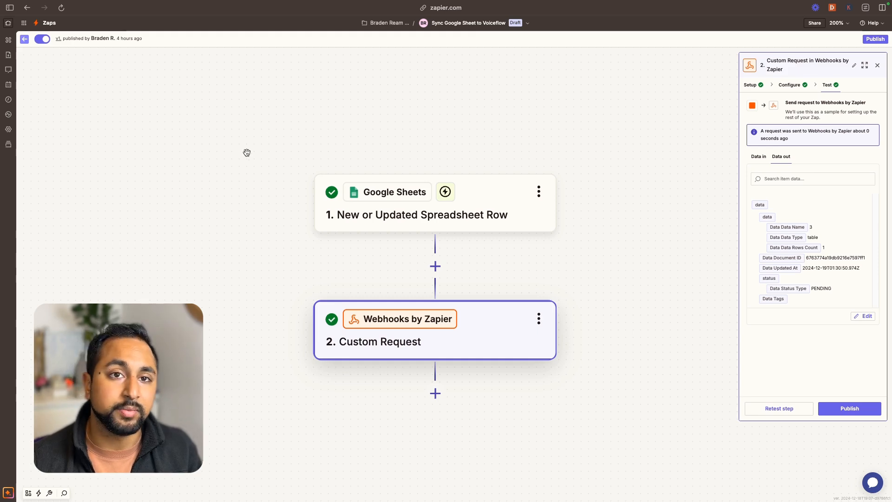
click(8, 12)
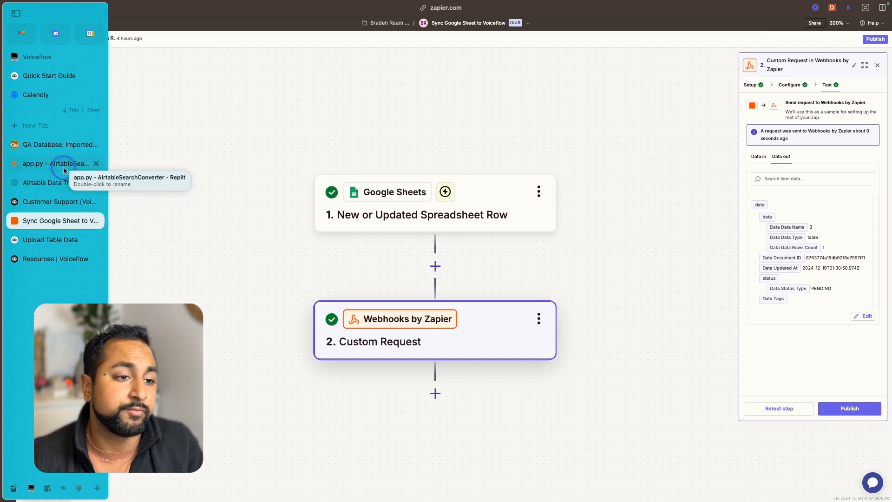
Switch to the Airtable Data Transformer app and dismiss the Replit login prompt
click(55, 164)
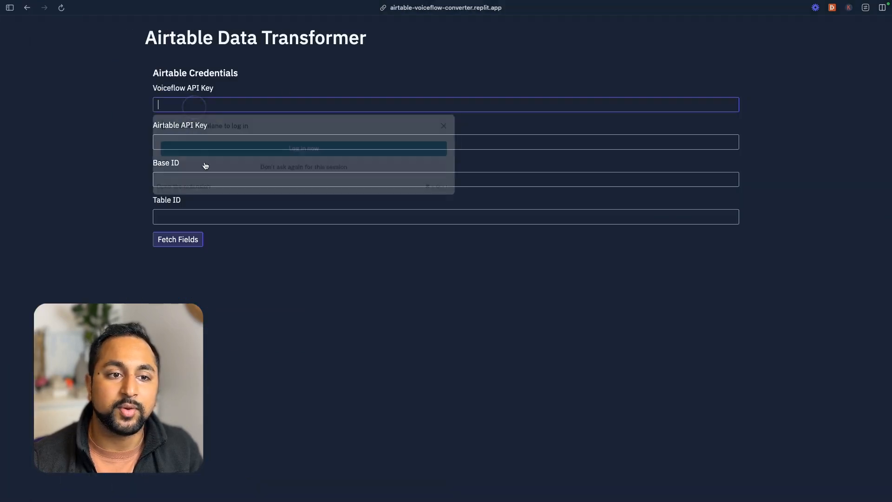
click(445, 142)
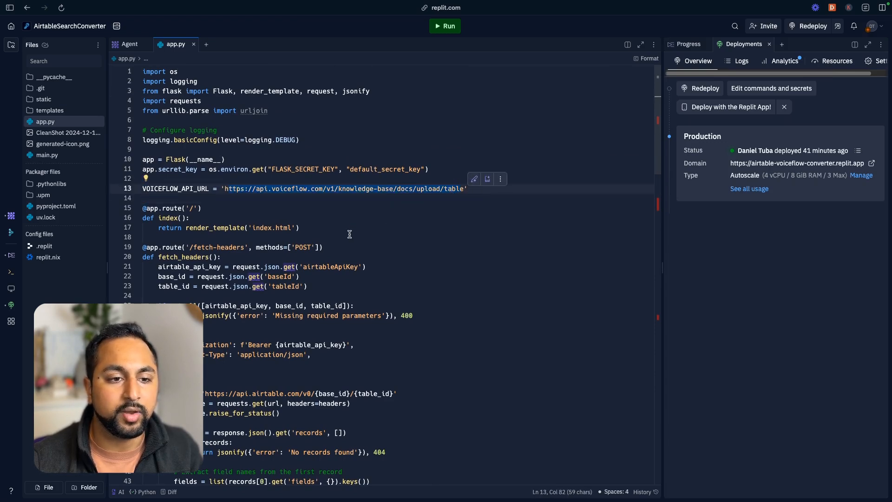
scroll(down, 3)
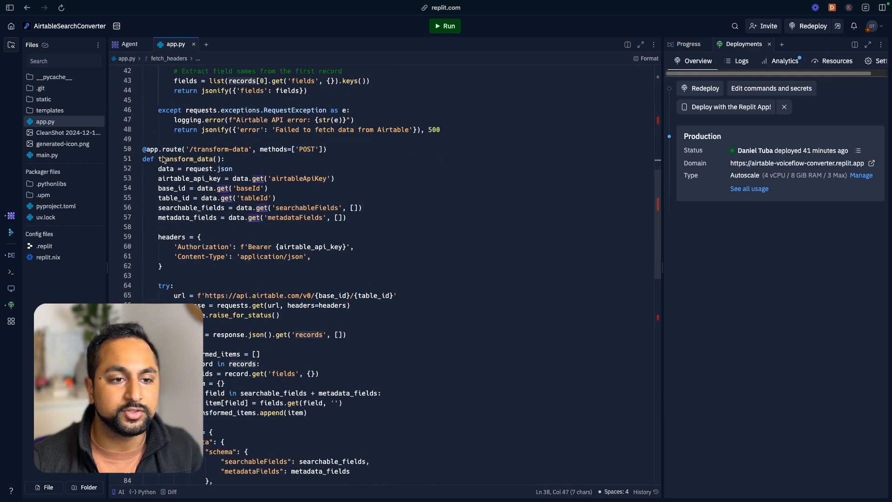
drag(145, 149, 345, 335)
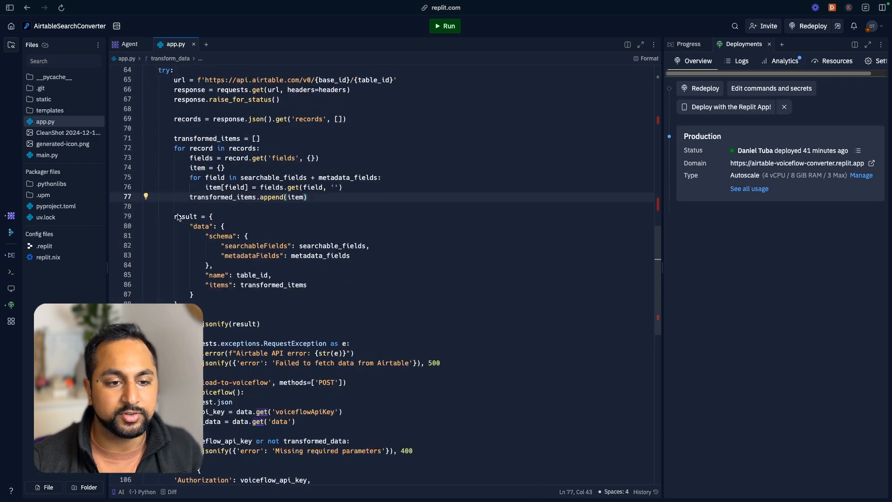
drag(176, 216, 194, 303)
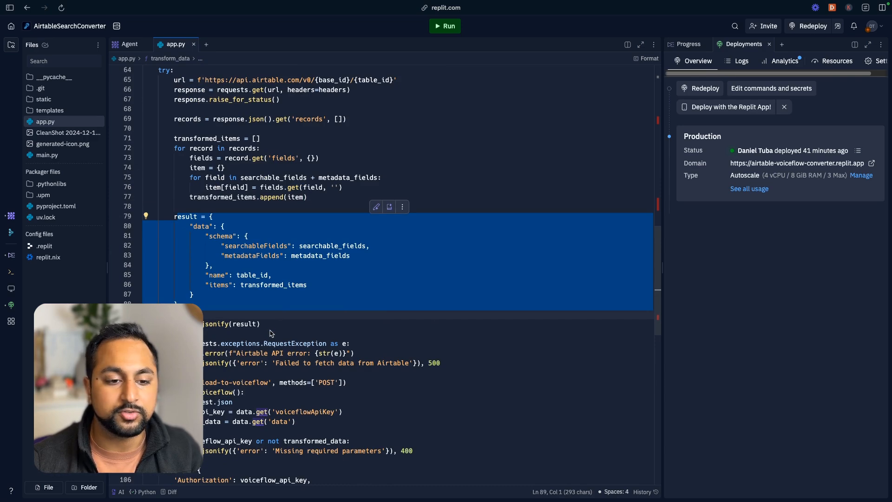
scroll(down, 3)
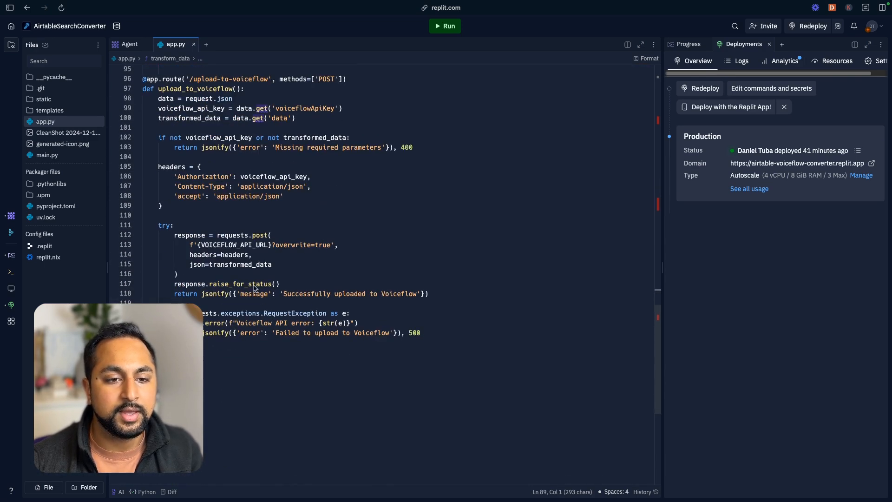
click(341, 343)
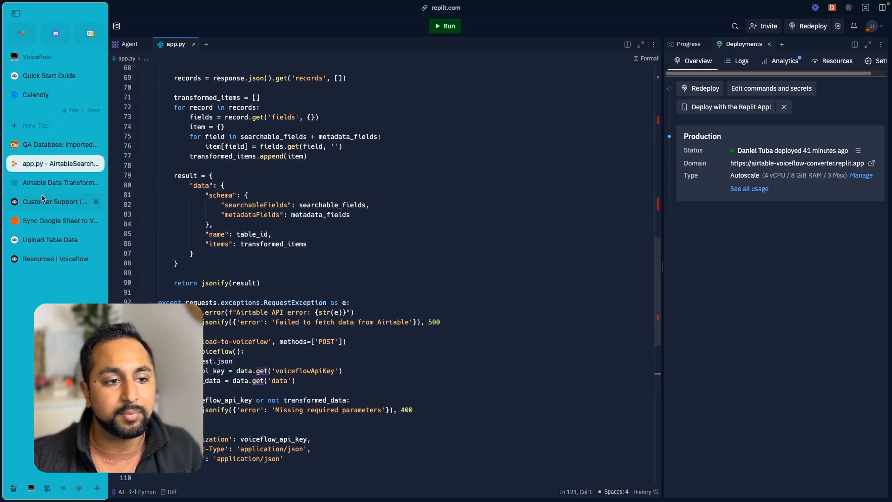
View Airtable's personal access tokens in Builder hub, start regenerating the replit token and cancel
click(61, 183)
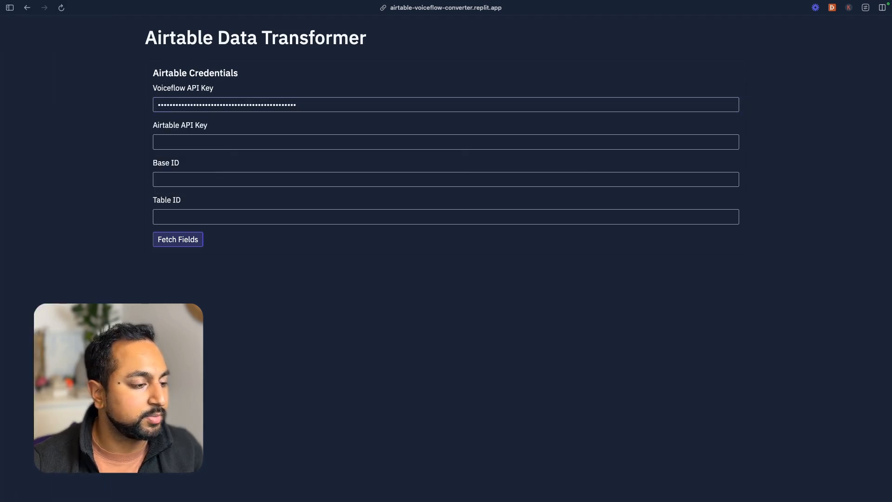
click(9, 8)
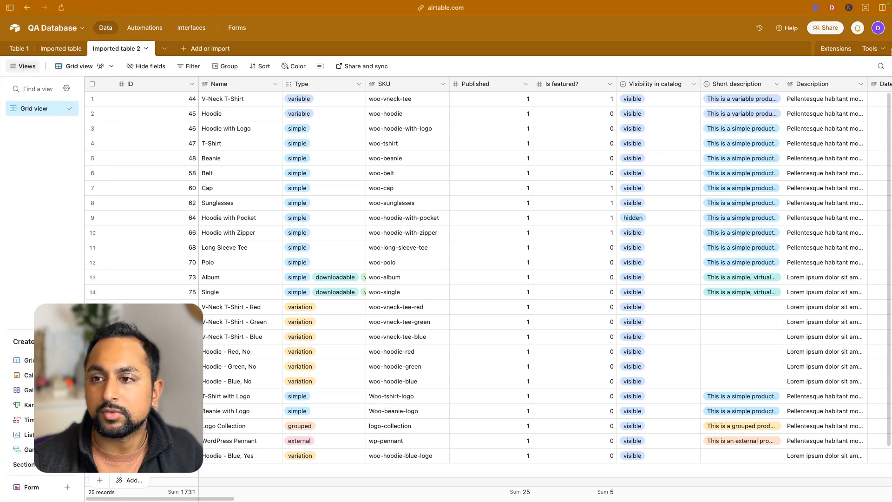
click(879, 27)
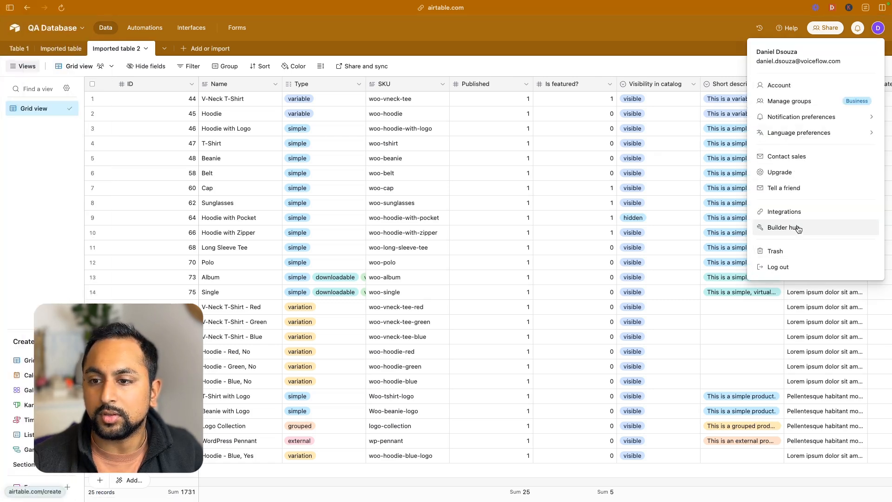
click(782, 227)
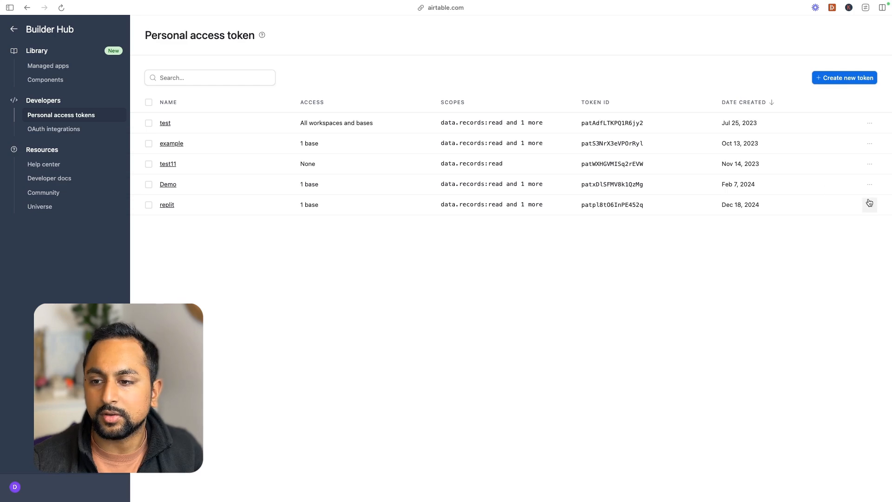
click(868, 205)
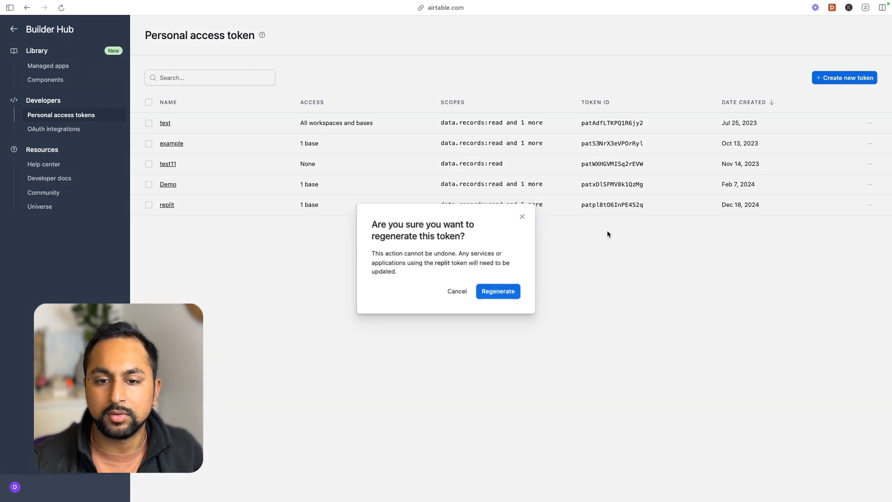
click(496, 291)
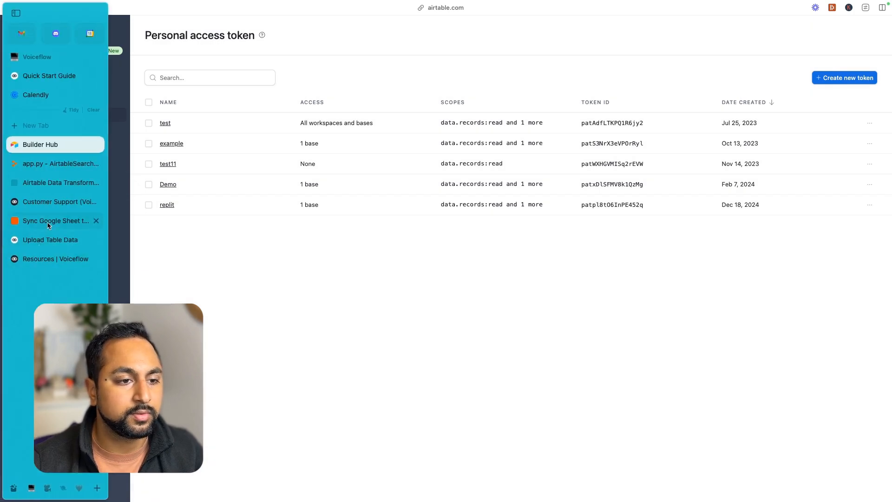
click(61, 183)
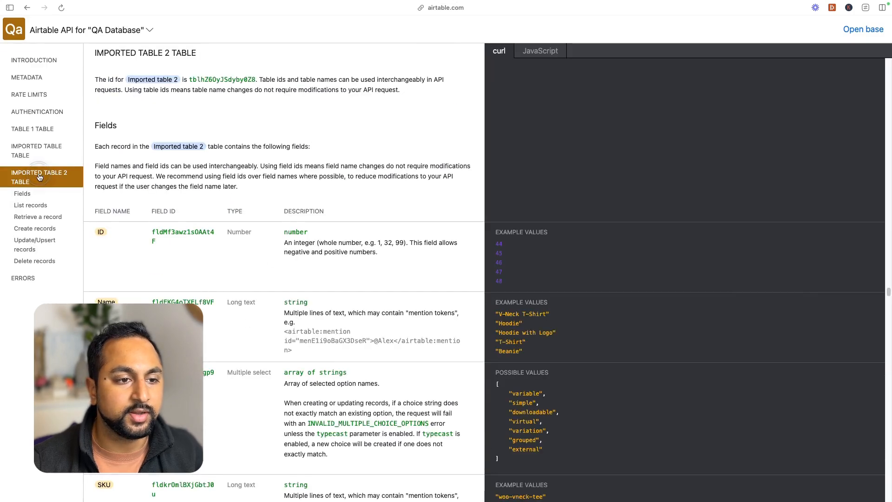
Copy the QA Database base ID from the Imported table 2 List records docs toward the Base ID field
scroll(down, 3)
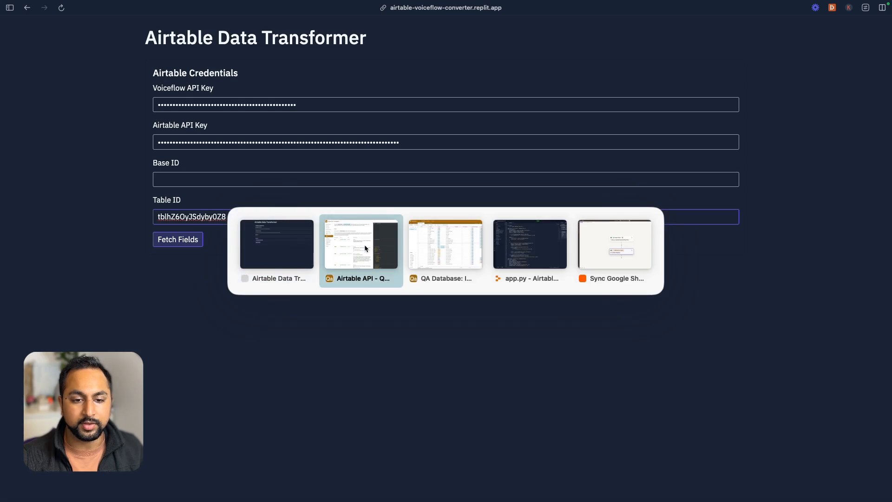
click(360, 243)
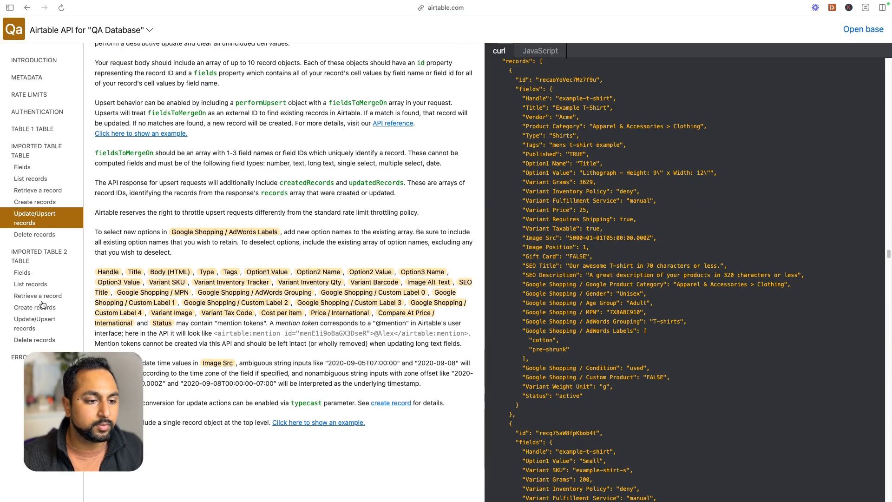
click(30, 284)
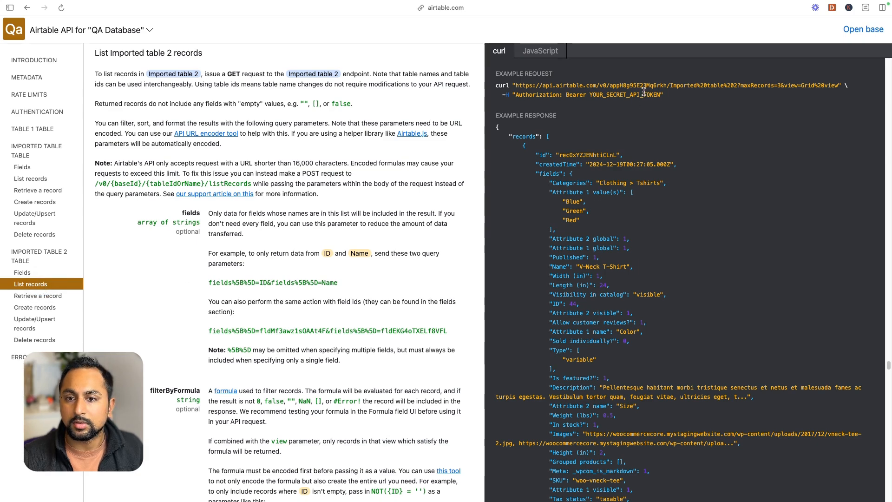
double_click(637, 86)
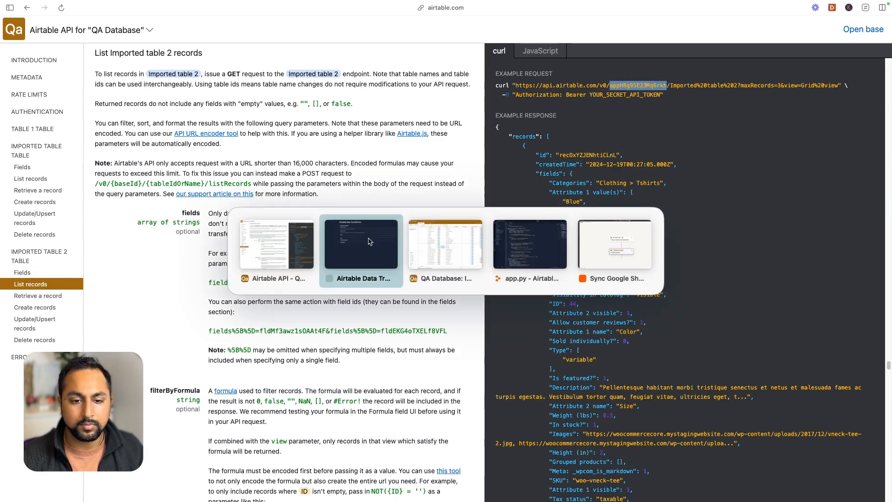
click(361, 244)
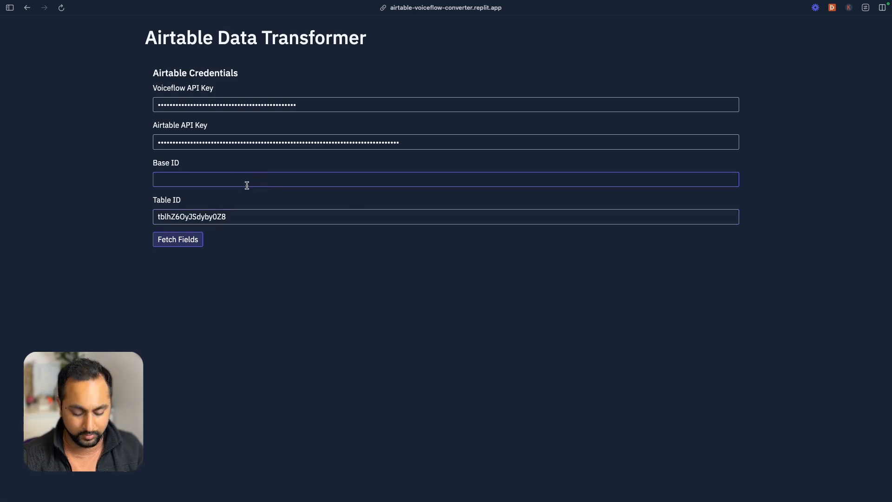
click(177, 239)
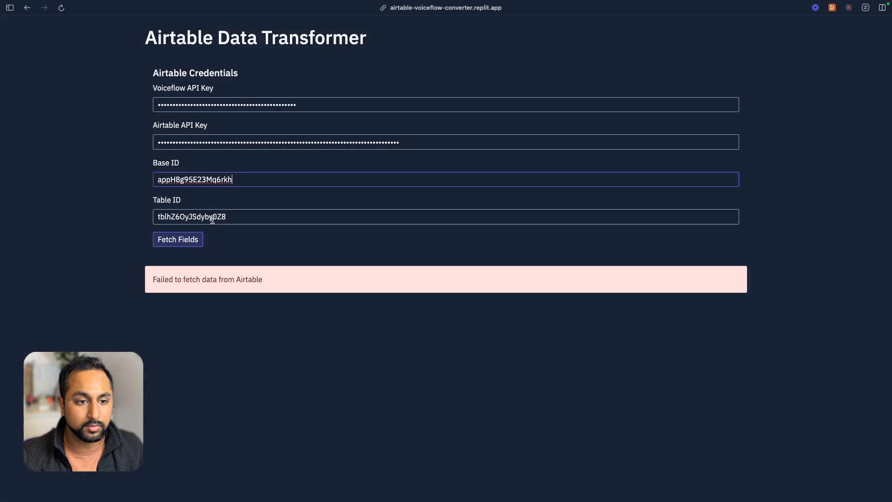
Fetch the table's fields, mark Name as searchable and Regular price as metadata
click(178, 239)
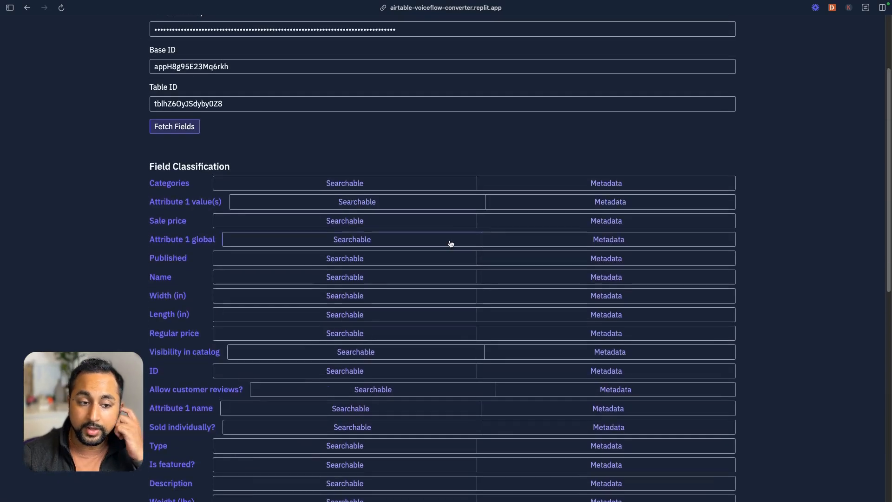
scroll(down, 3)
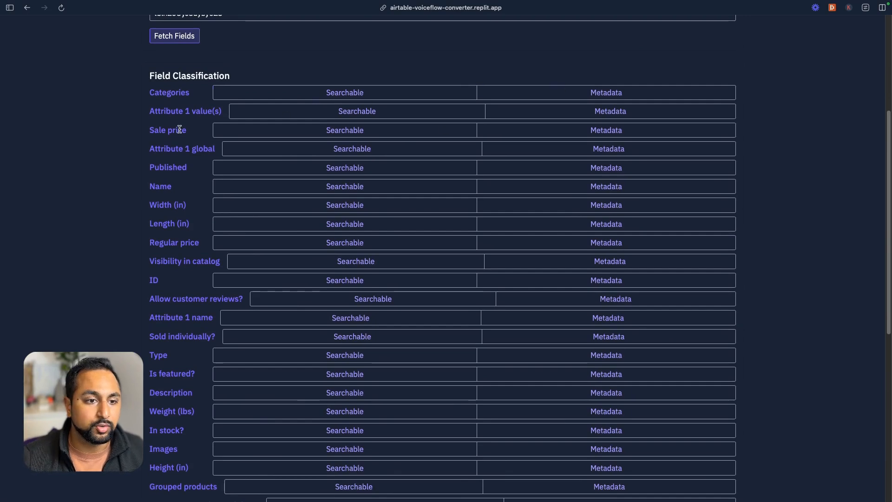
click(344, 186)
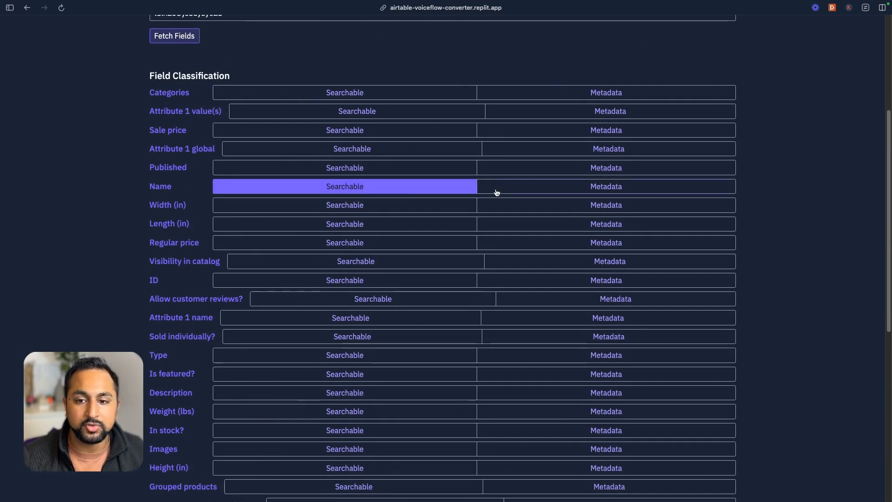
scroll(down, 3)
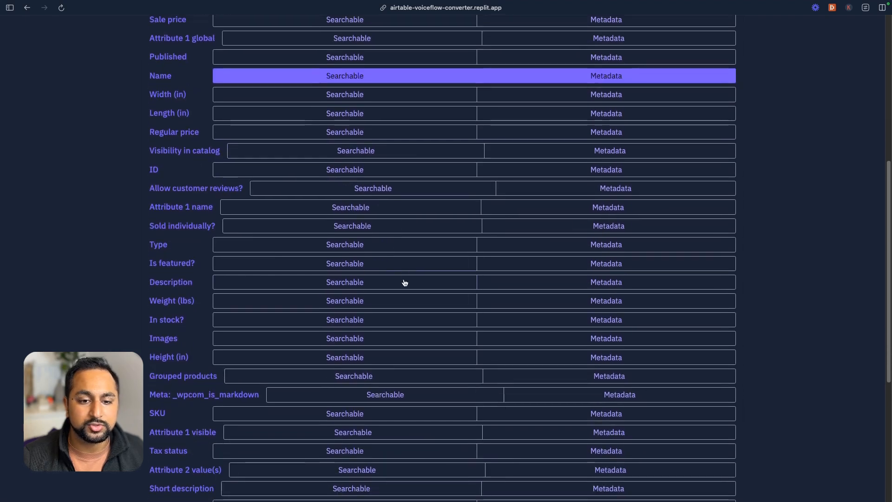
scroll(down, 3)
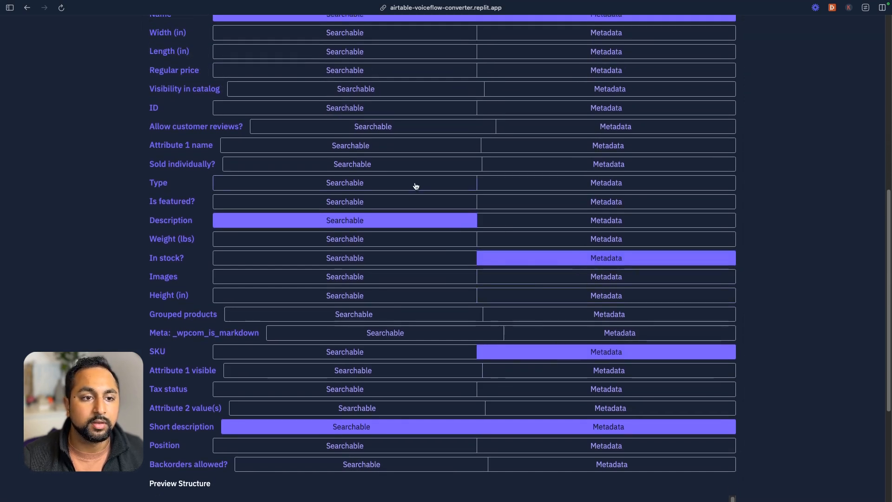
scroll(up, 3)
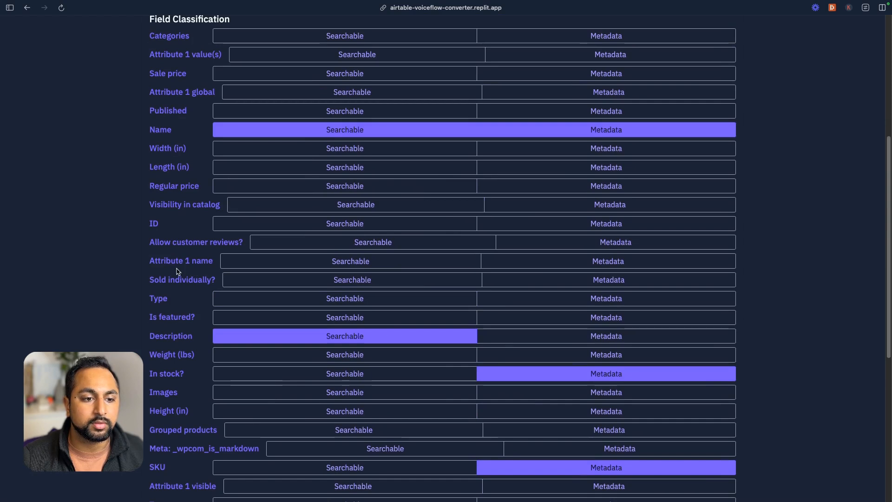
click(605, 186)
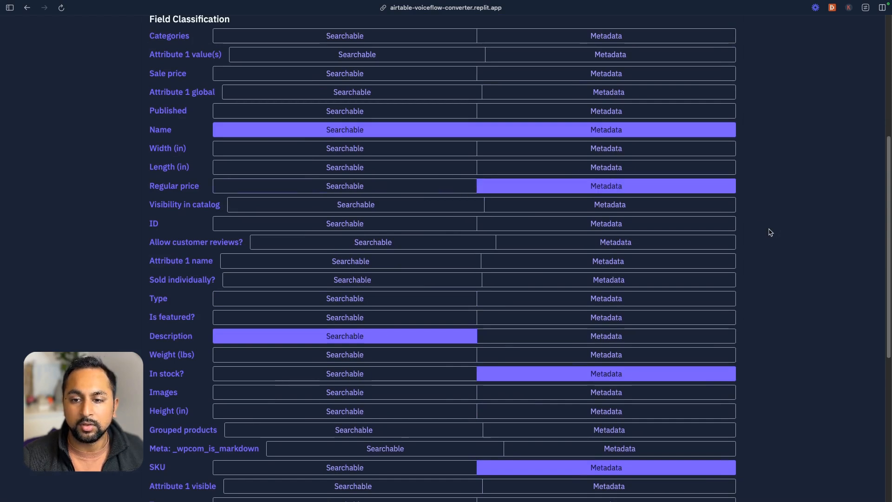
scroll(down, 3)
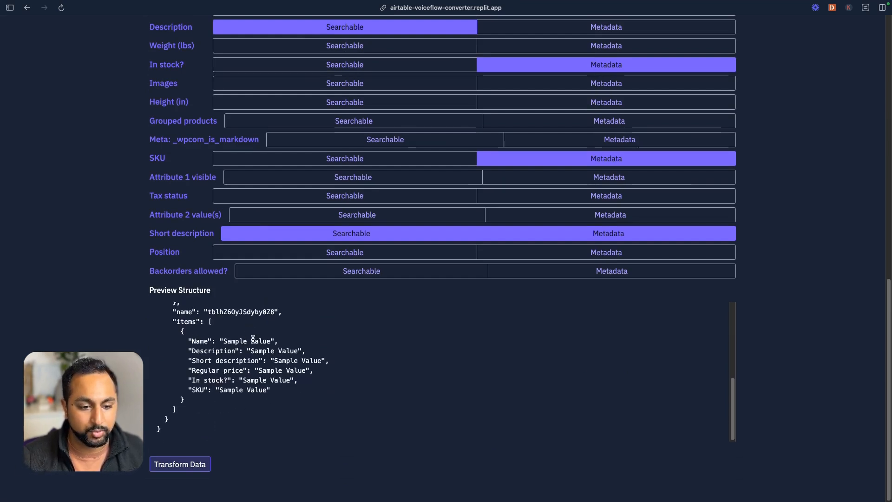
Transform the records into Voiceflow table JSON, review it and upload to Voiceflow
click(179, 464)
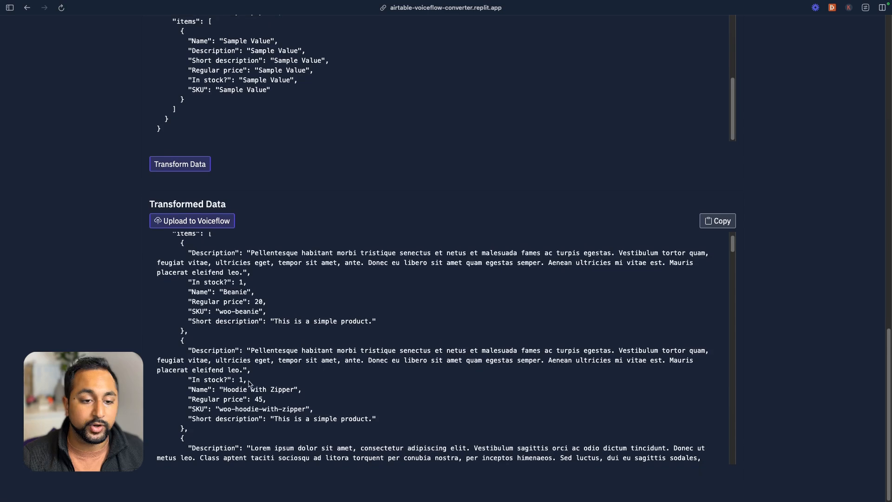
scroll(down, 3)
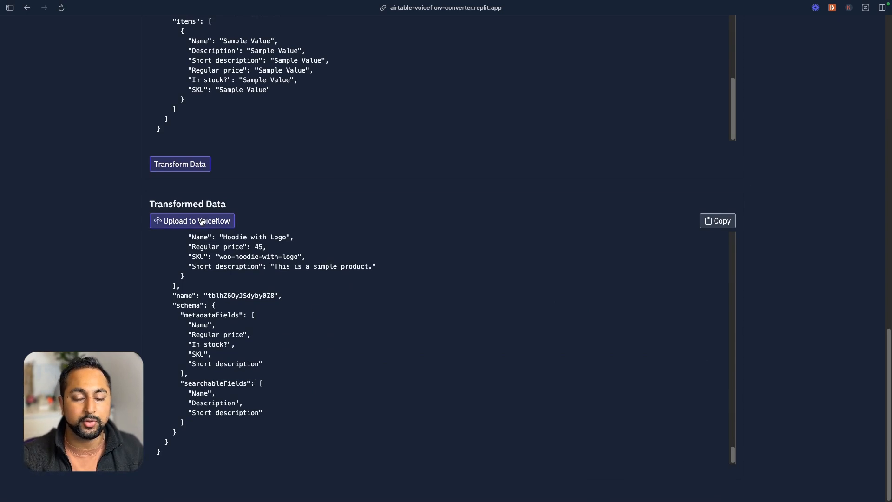
click(191, 221)
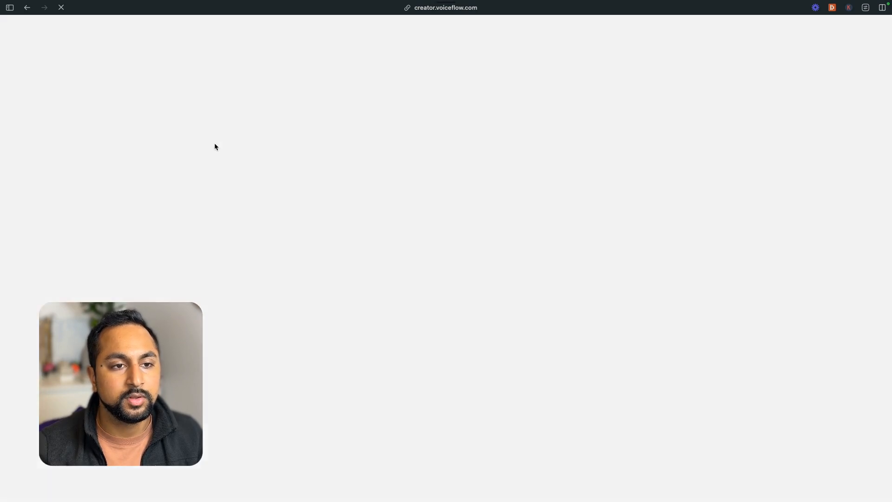
Inspect the tblhZ6OyJSdyby0Z8 data source's 25 product chunks, collapsing and reopening the panel
click(62, 7)
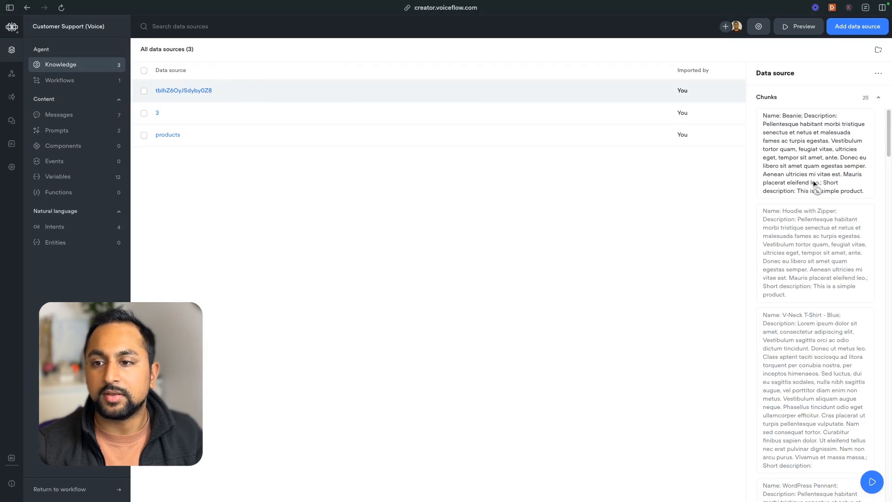
scroll(down, 3)
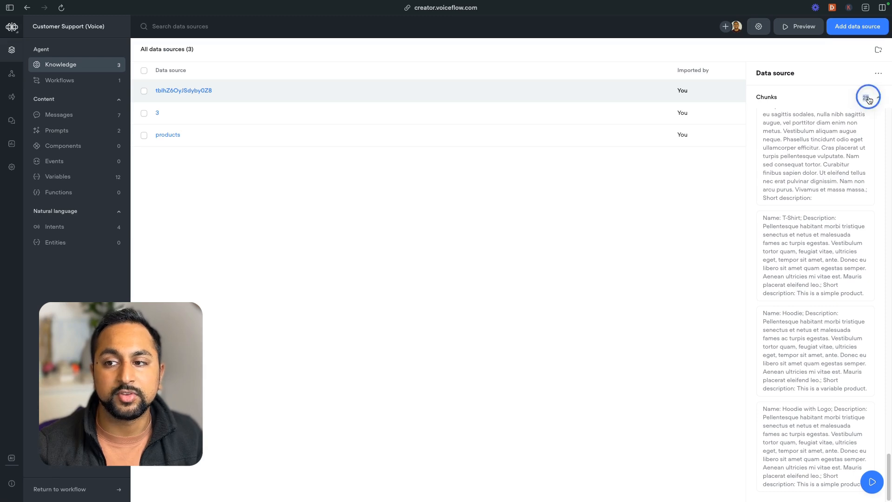
click(867, 97)
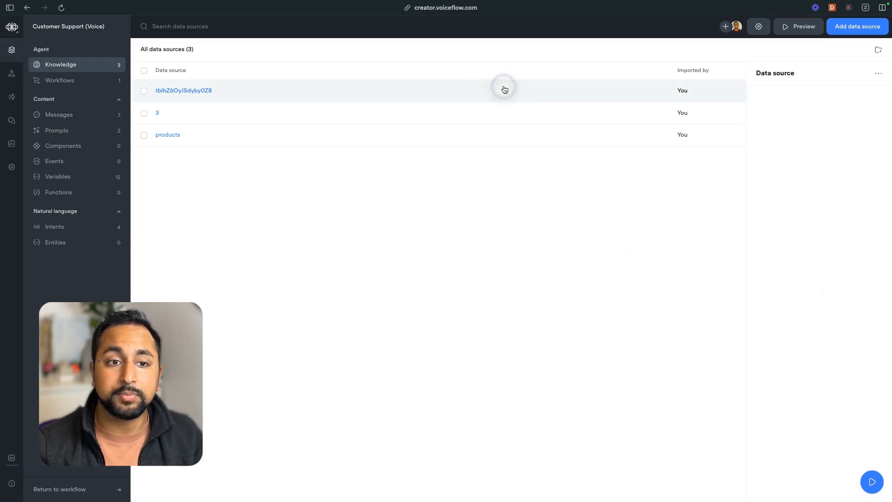
click(183, 90)
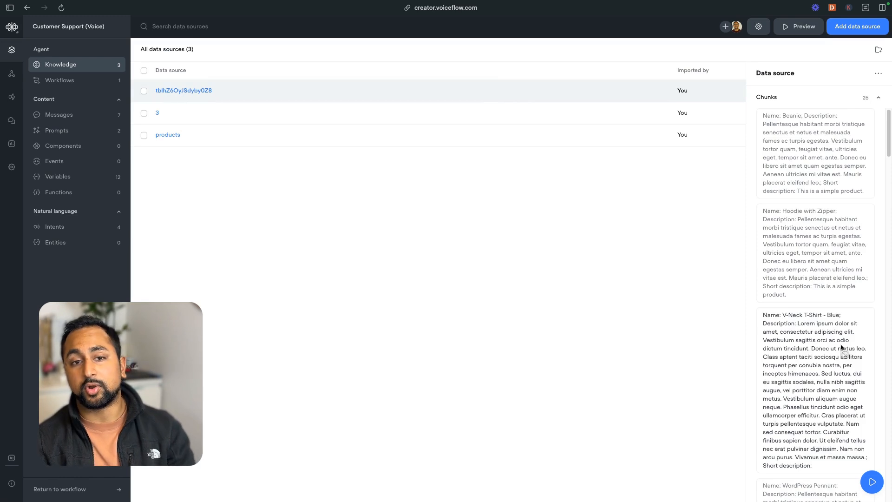
mouse_move(429, 83)
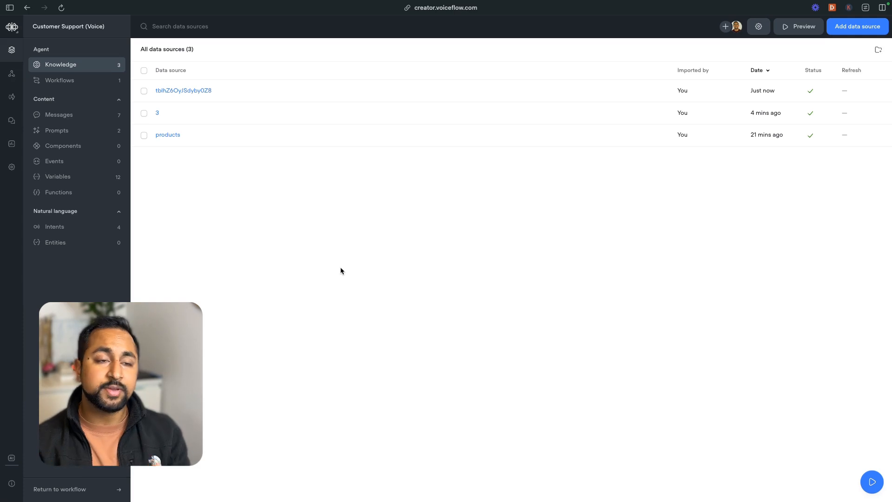
mouse_move(24, 239)
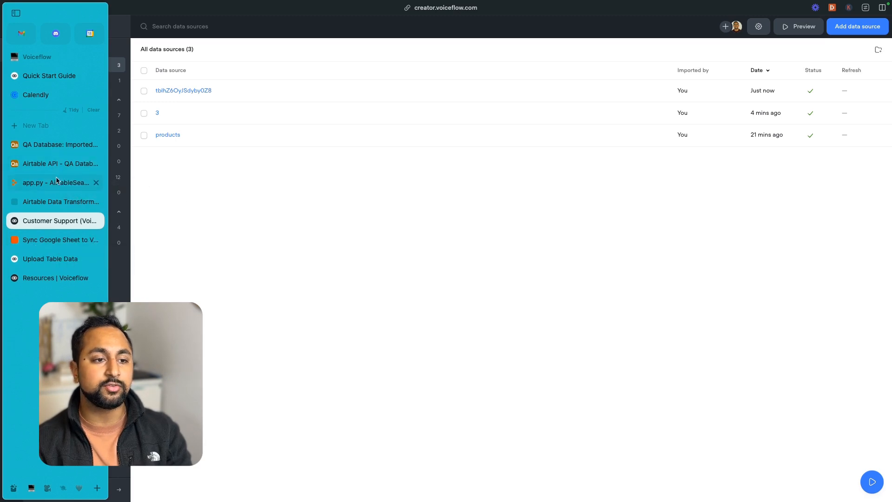
Return to the transformer's app.py source in Replit showing the Voiceflow table upload endpoint
click(55, 182)
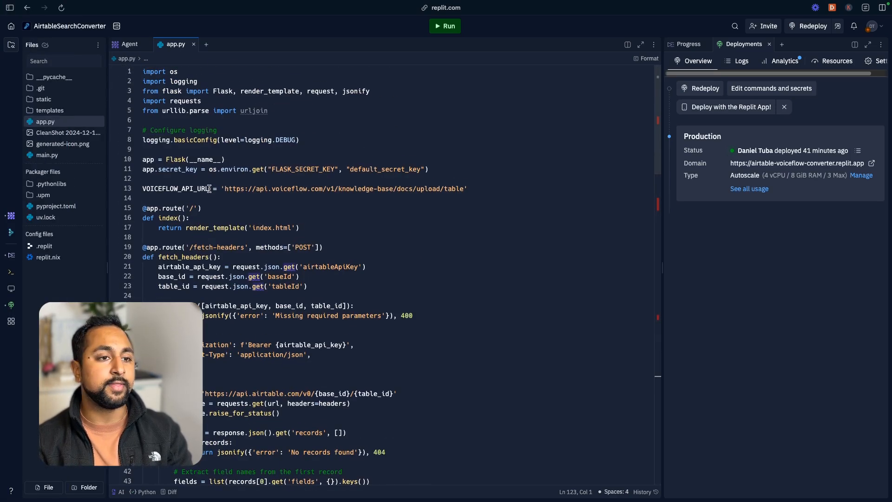
mouse_move(206, 189)
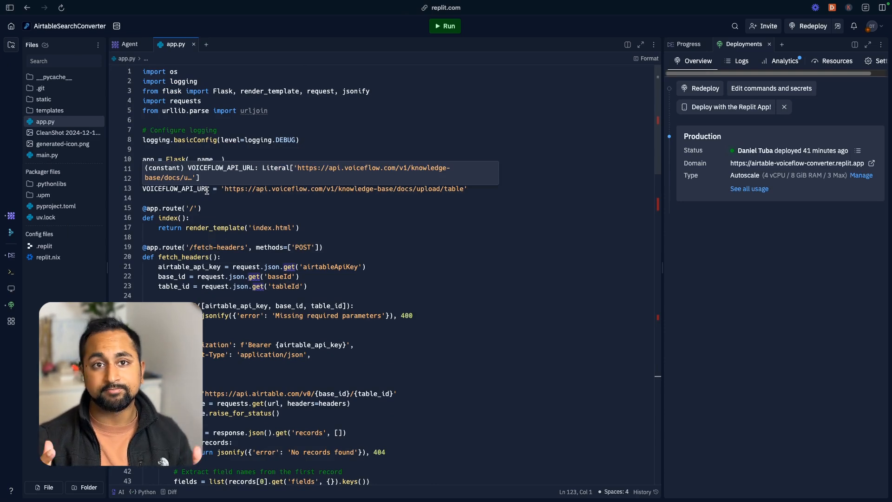